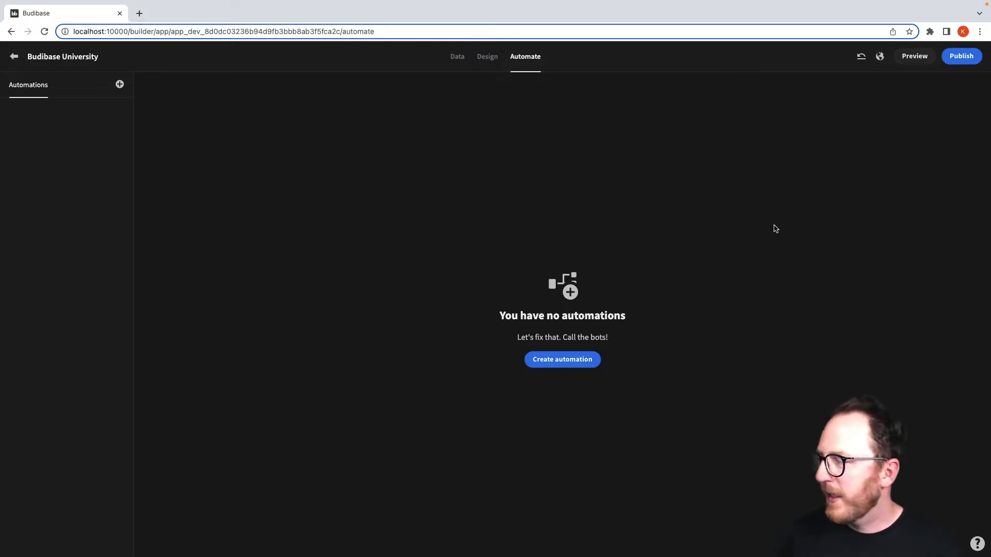
Step: Create the automation 'UI - Automation - Trigger' with an App Action trigger
click(561, 359)
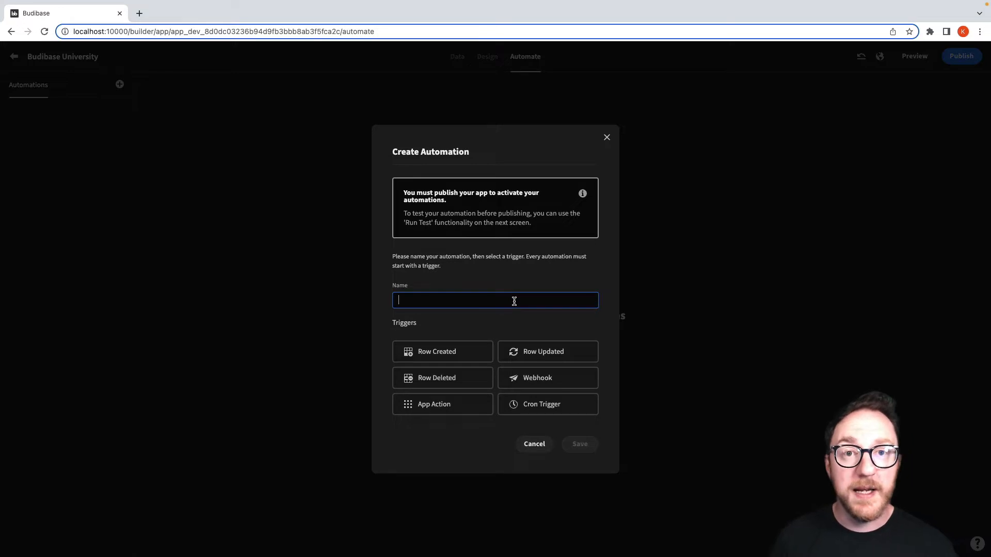
text(U)
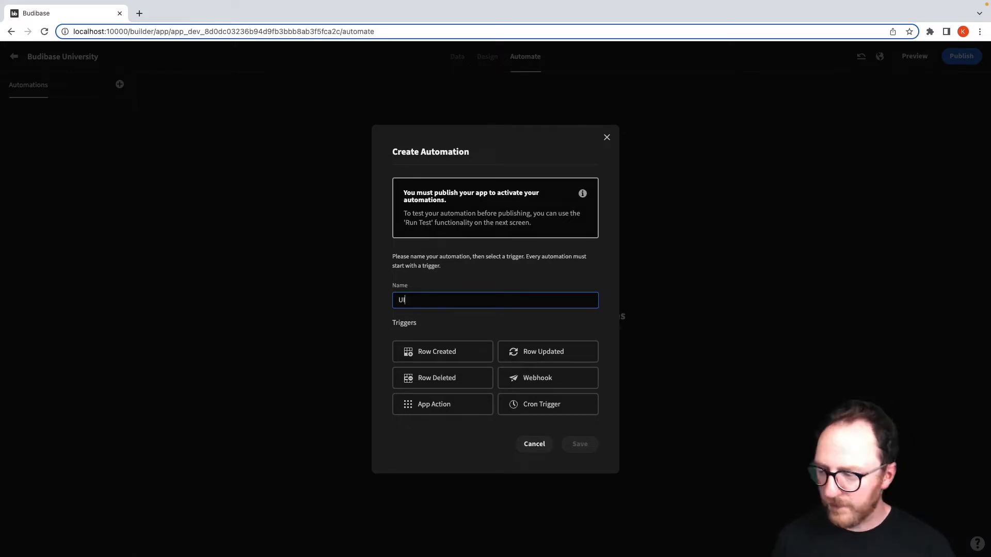
text(- Automation - Trigger)
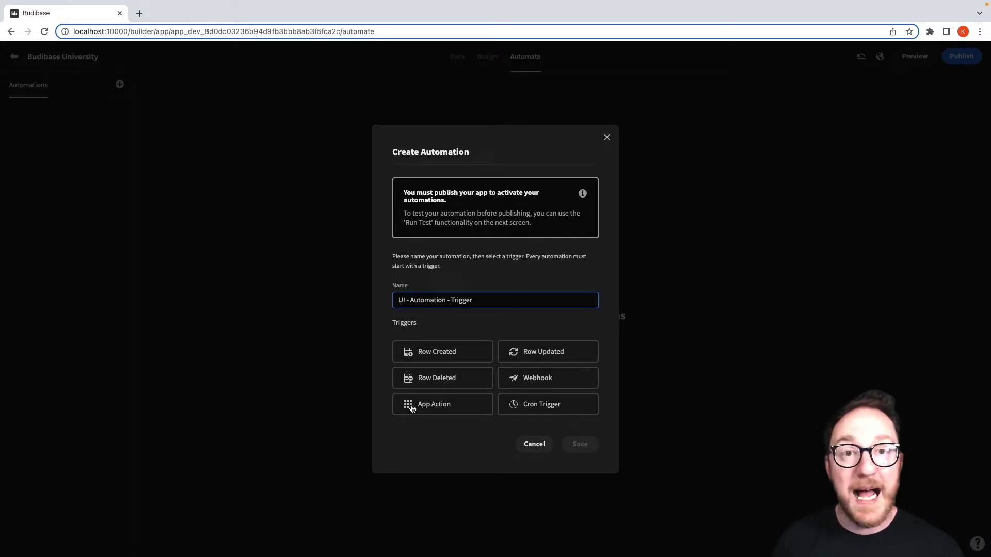
click(434, 403)
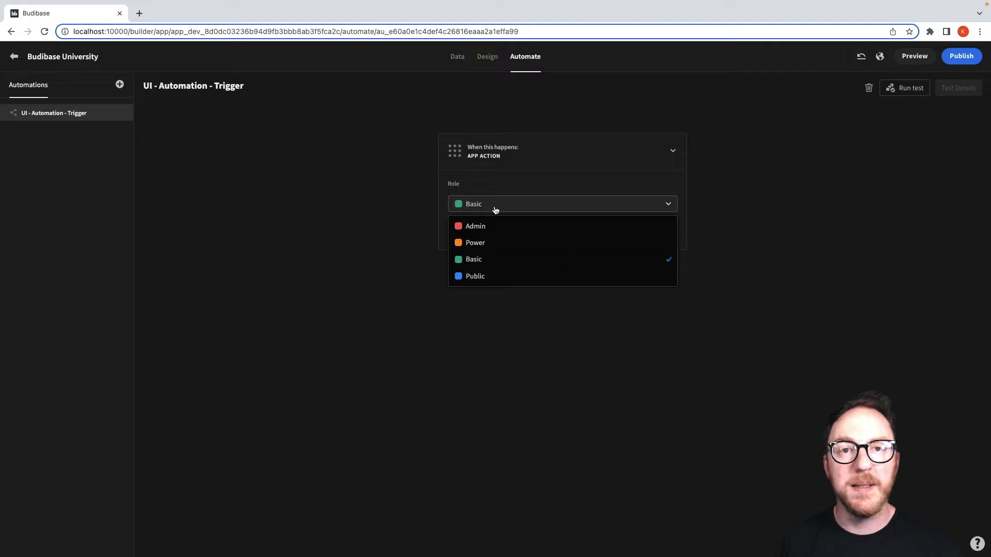
mouse_move(495, 214)
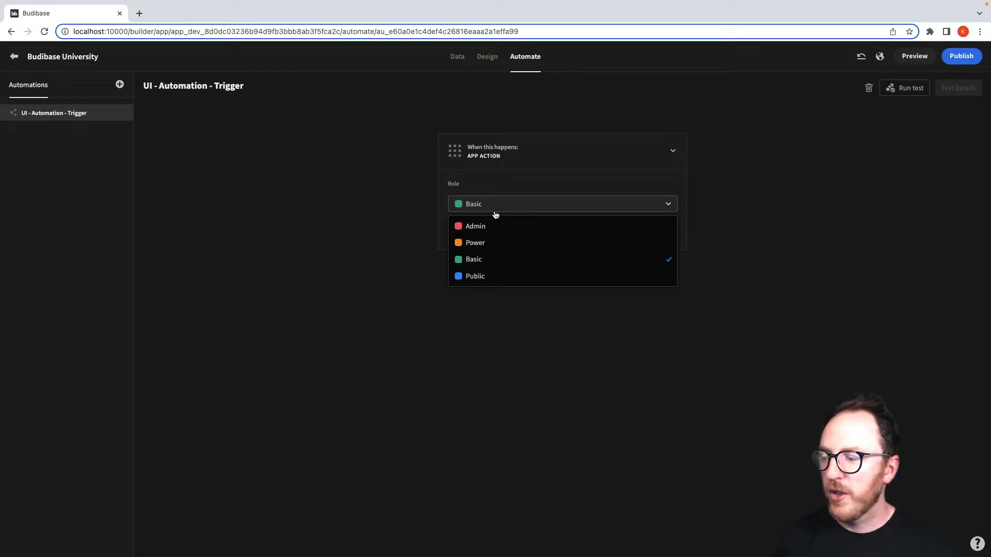
mouse_move(474, 242)
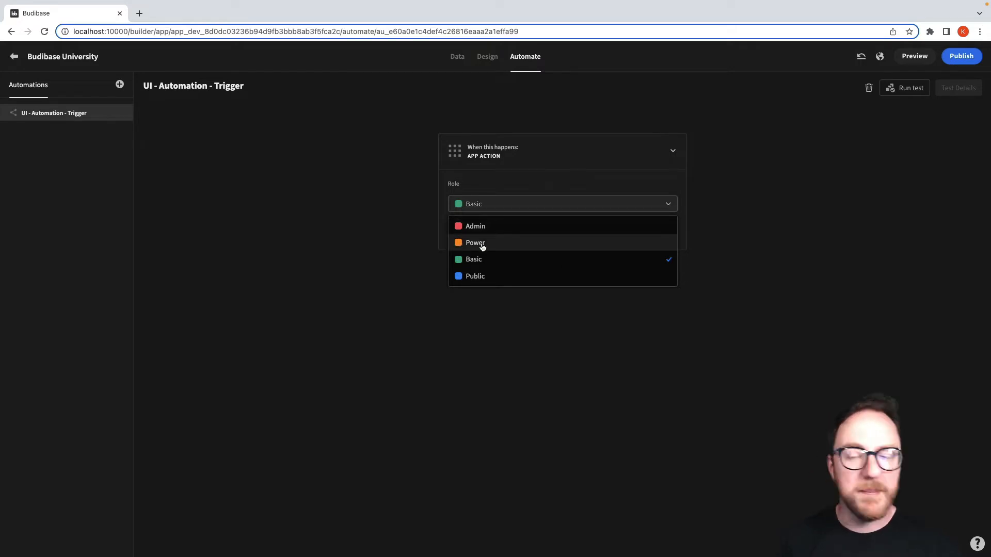
mouse_move(482, 261)
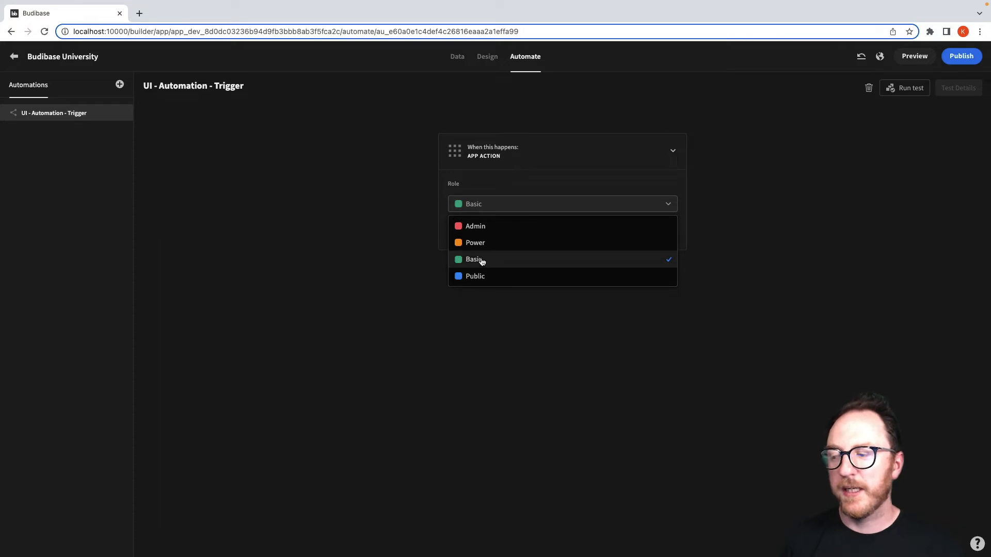
Step: Keep the trigger role as Basic and add one new, unnamed input field
click(473, 259)
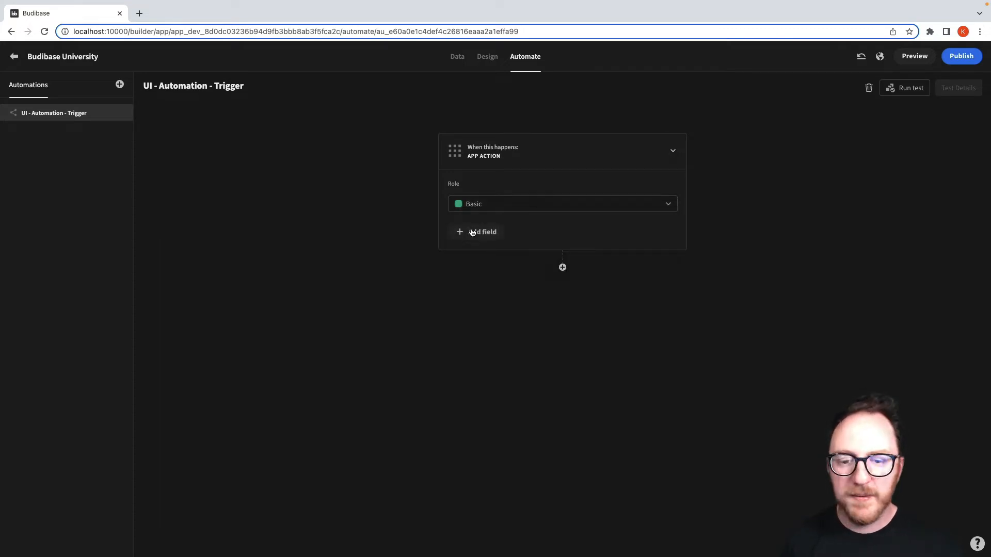
click(475, 231)
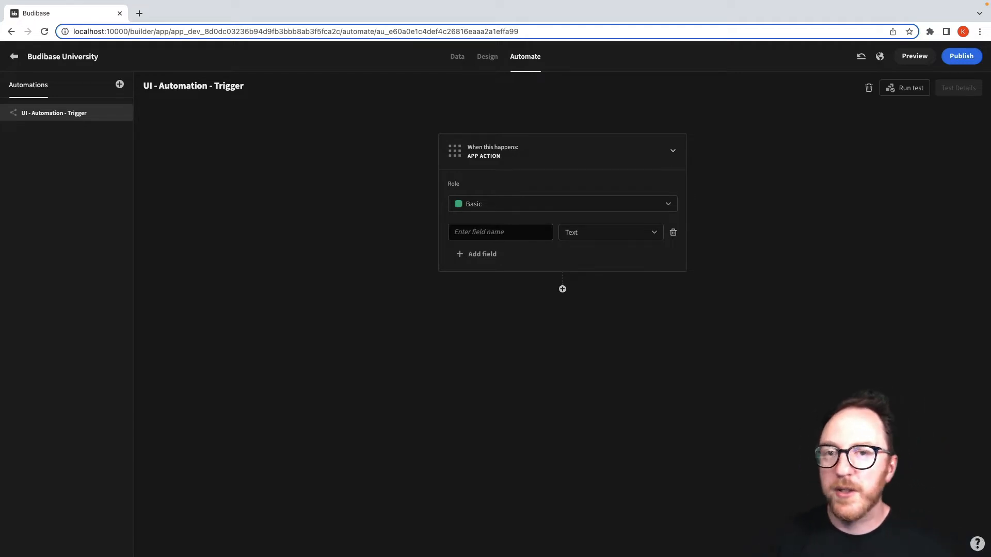
Step: Define trigger fields name (Text), has_license and signed_up (Boolean), and age (Number)
click(499, 232)
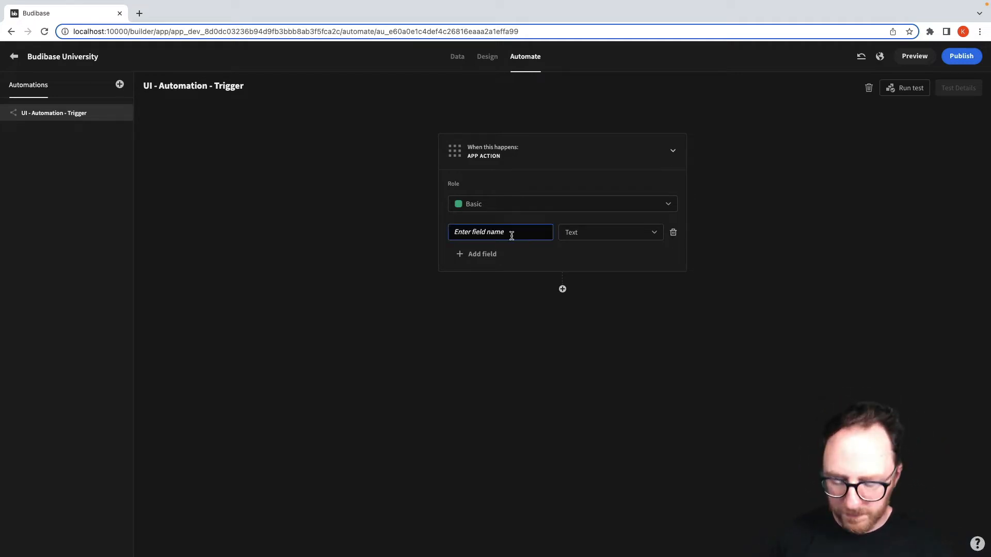
text(name)
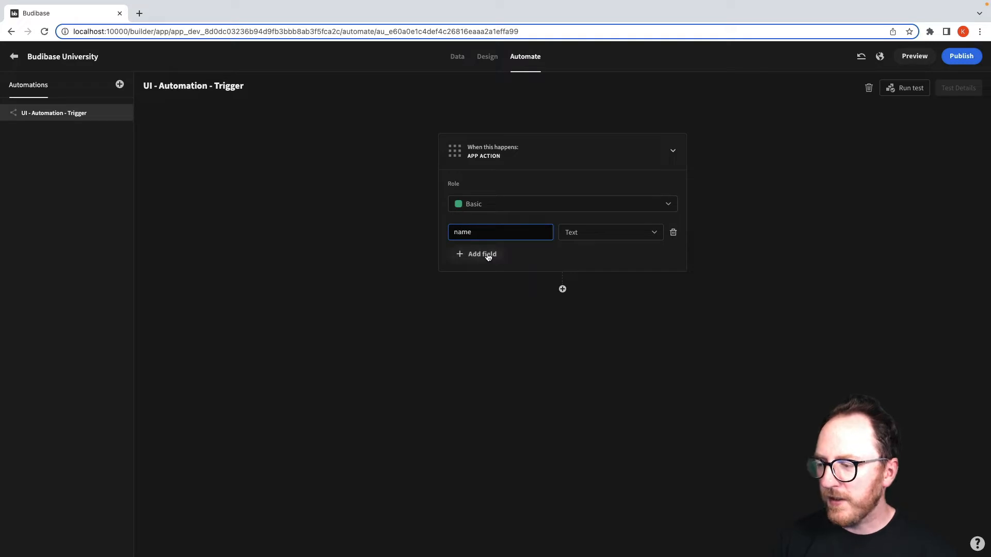
click(482, 254)
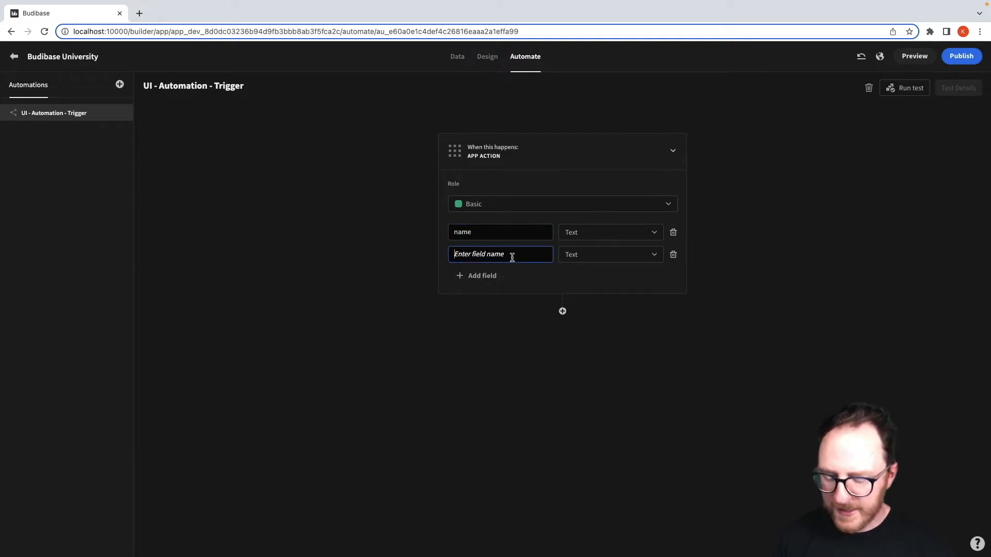
text(has_license)
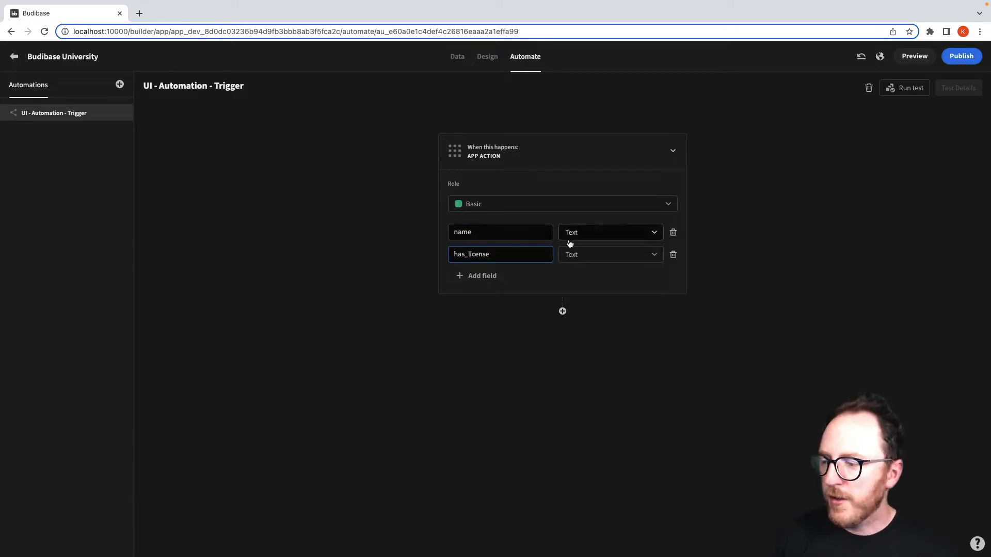
click(609, 254)
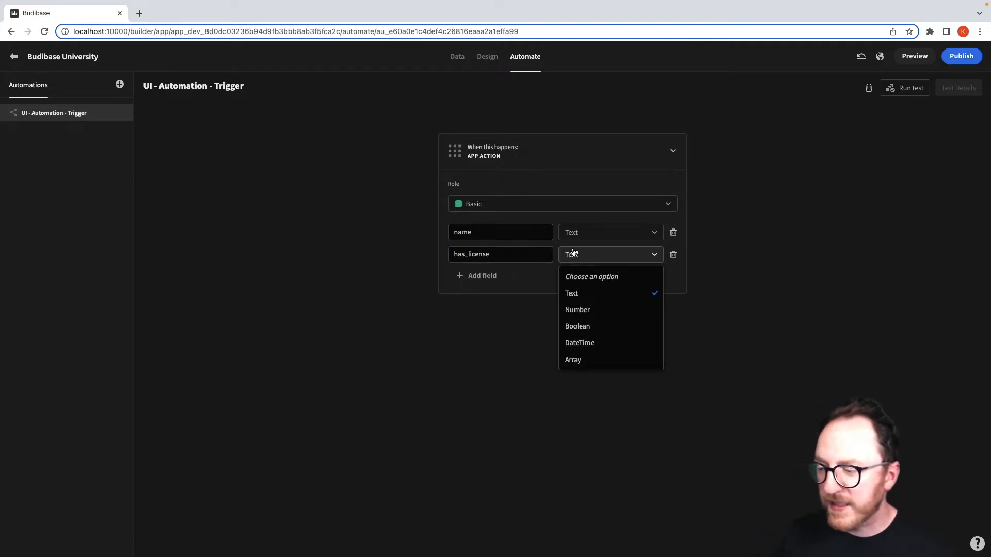
click(577, 326)
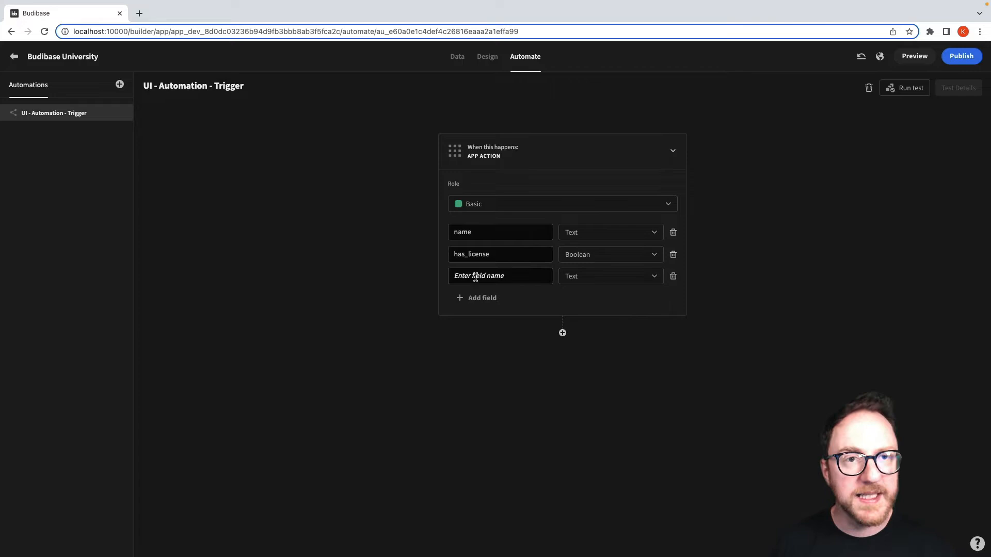
text(signed)
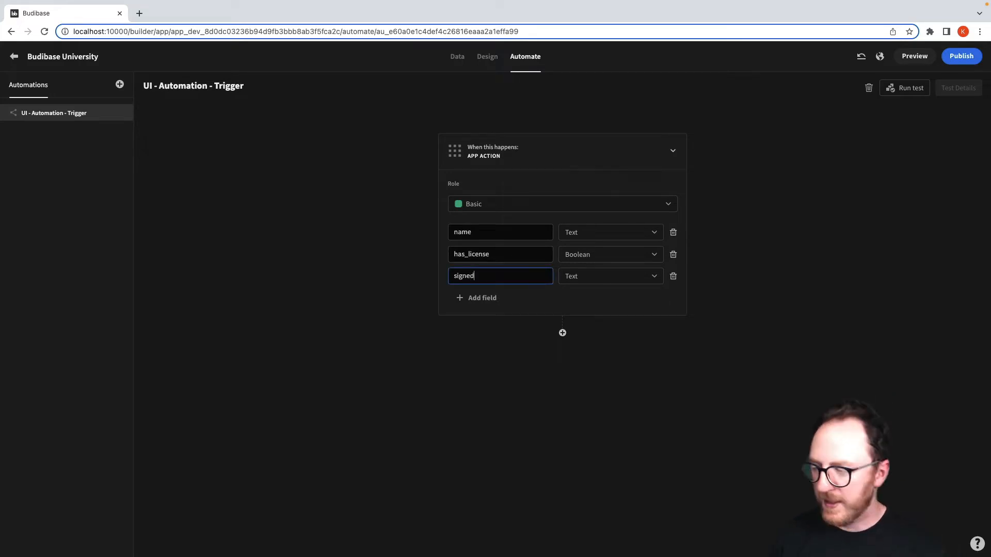
click(610, 276)
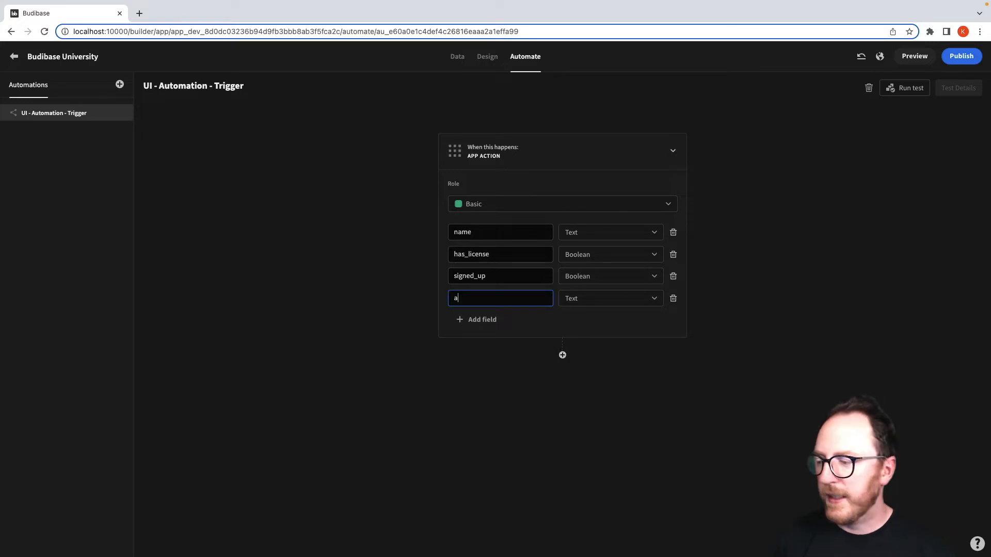
text(ge)
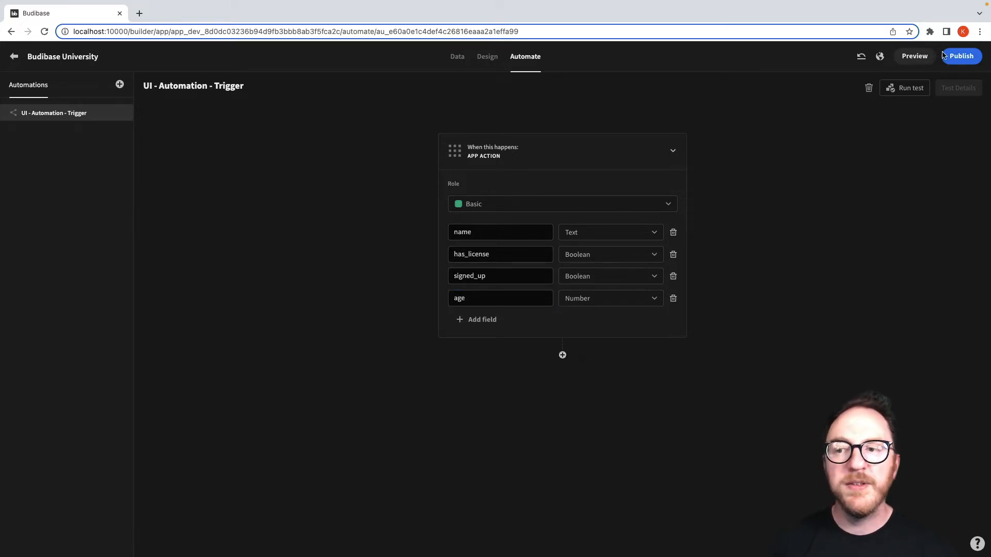
Step: Publish the app and return to the Appointments screen design
click(961, 56)
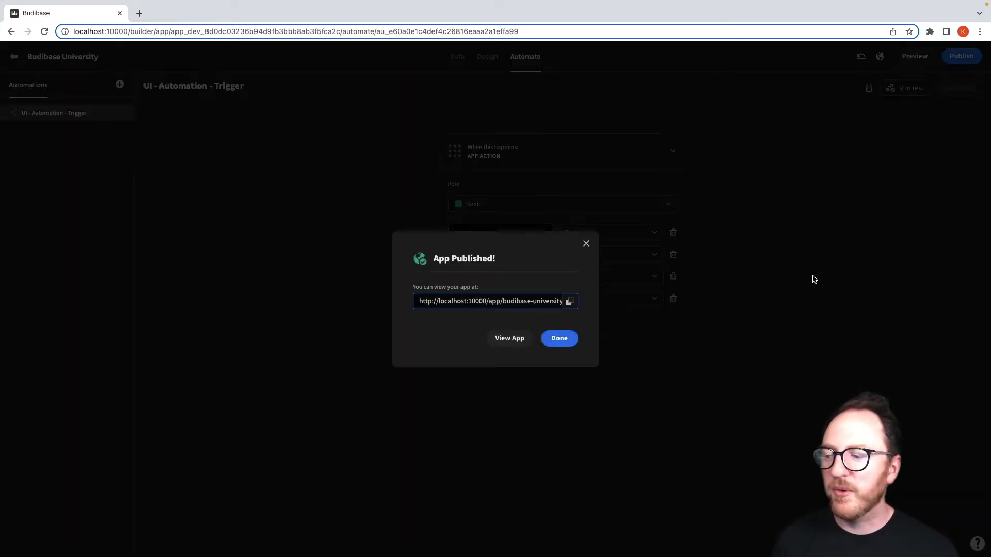
click(558, 339)
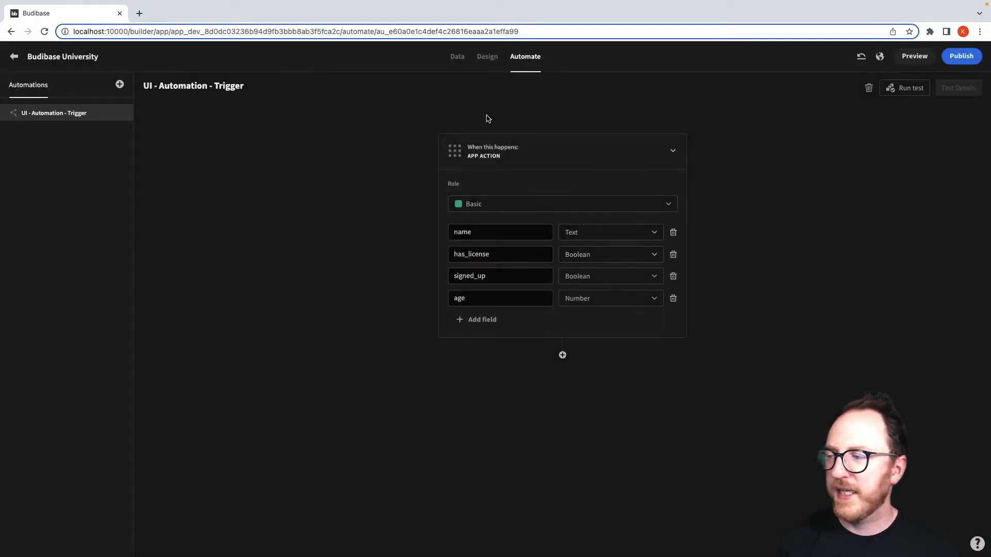
click(486, 56)
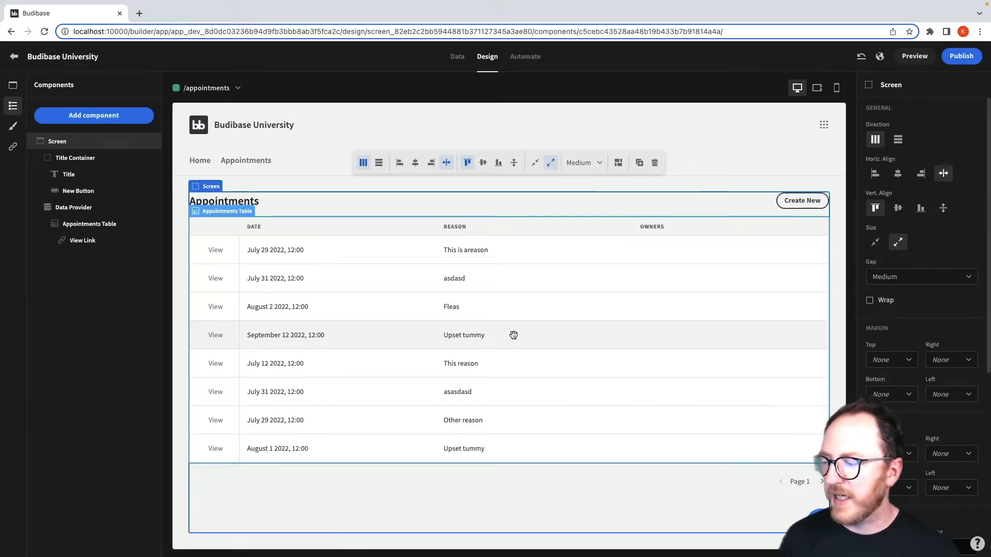
Step: Add a button beneath the appointments table labelled TriggerAction
click(94, 115)
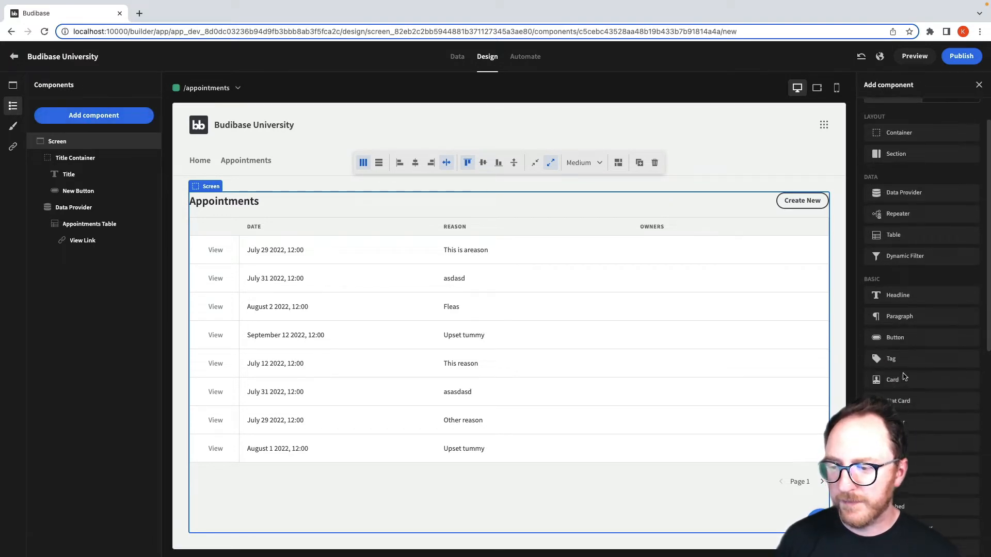
click(894, 337)
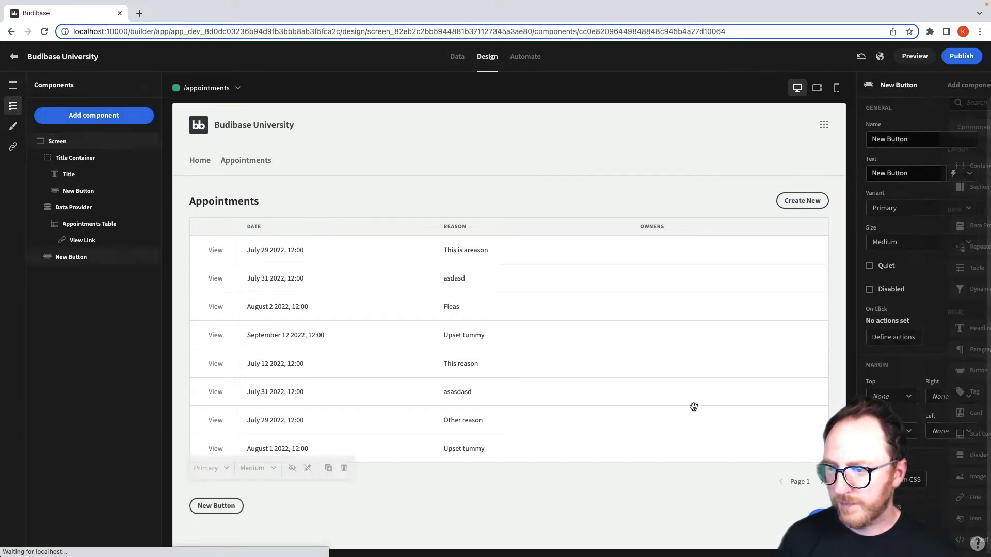
click(216, 506)
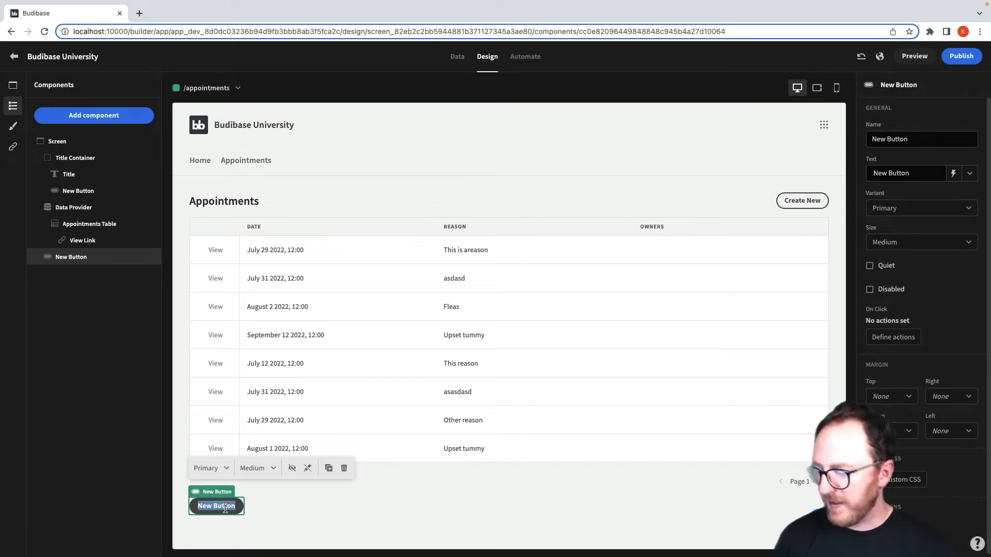
text(TriggerAction)
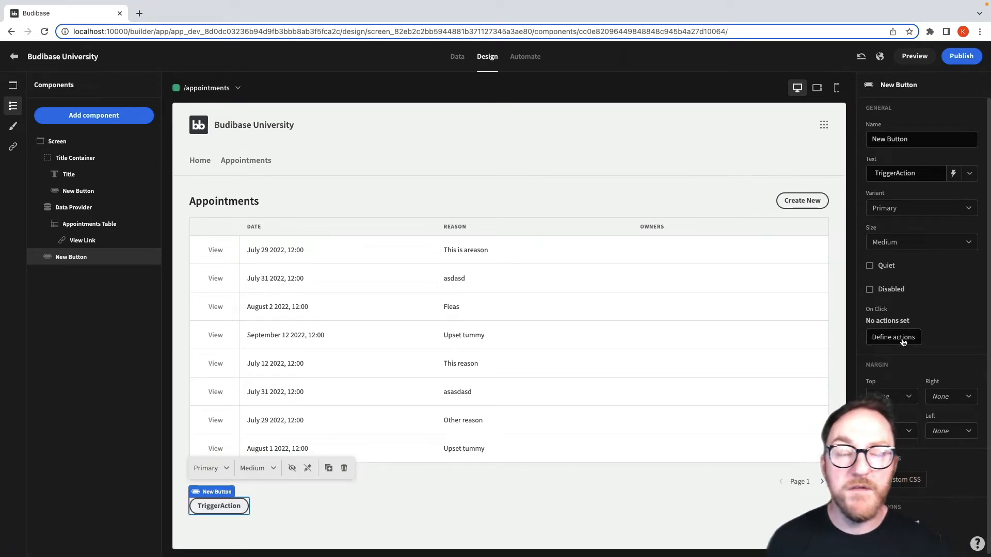
click(892, 337)
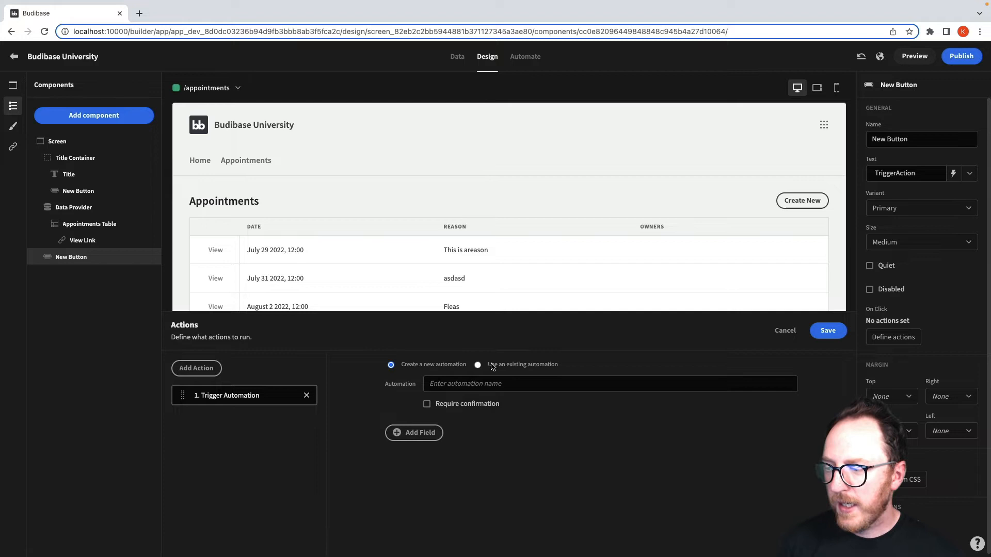
Step: Use the existing automation and pass name Kevin and has_license true
click(477, 364)
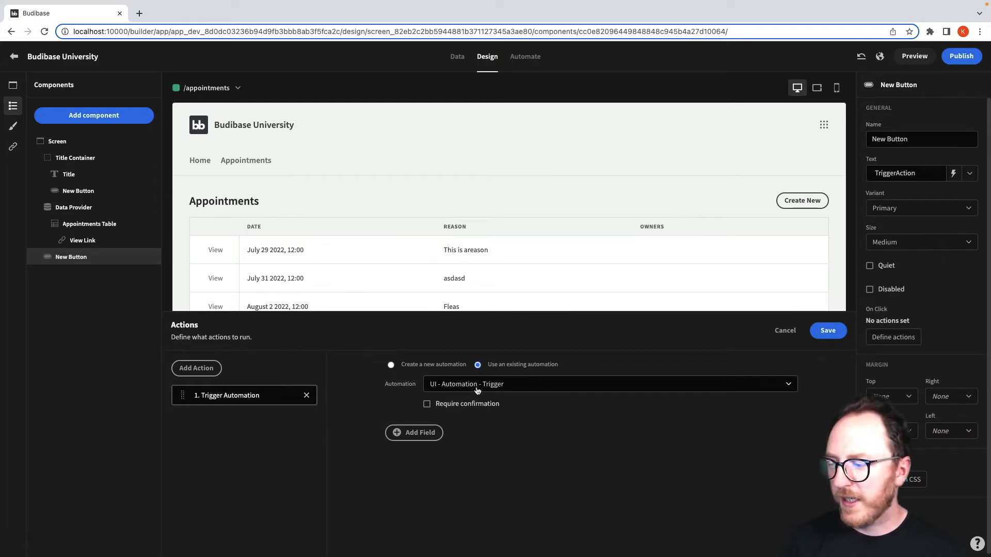
click(413, 432)
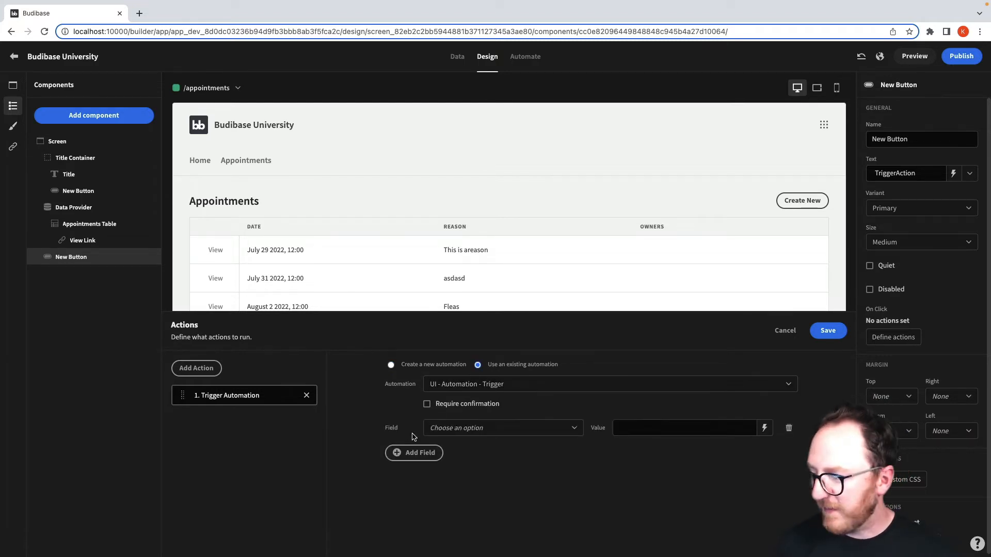
click(502, 427)
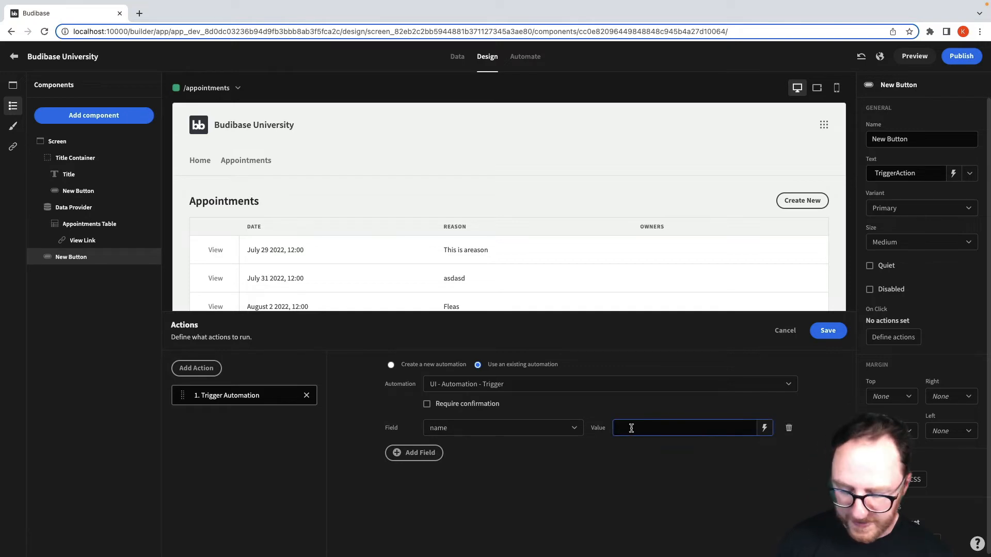
text(Kevin)
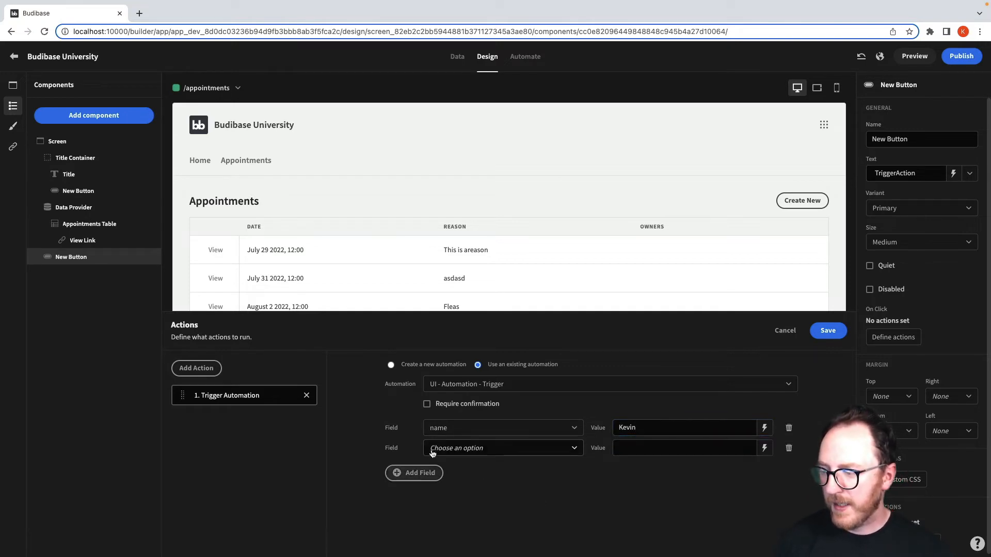
click(503, 447)
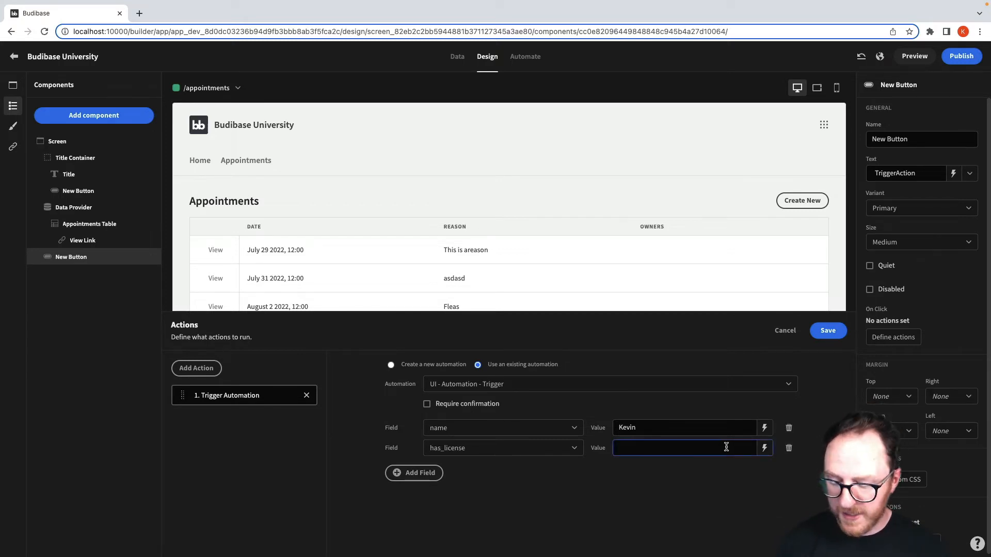
text(true)
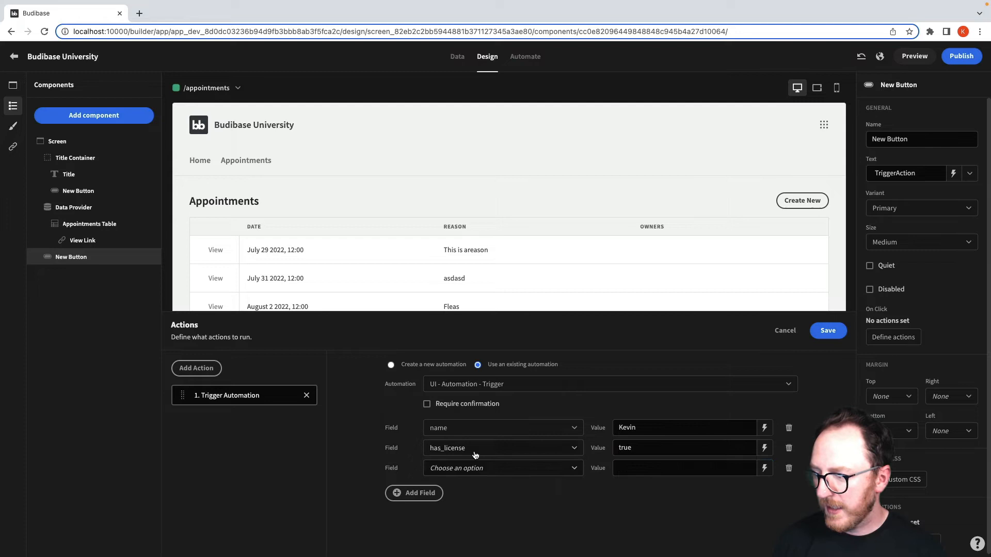
Step: Add signed_up false and age 107, then save the button's actions
click(503, 468)
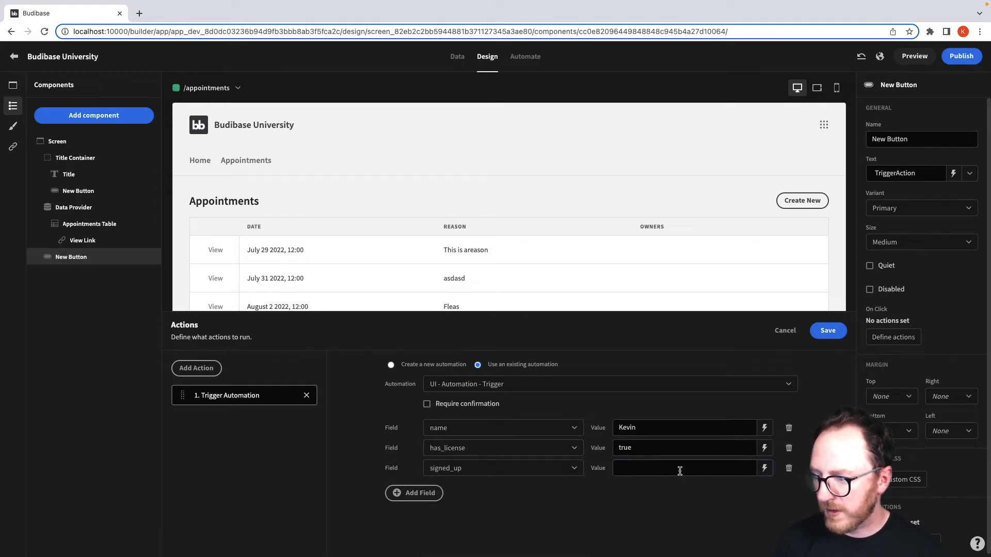
text(false)
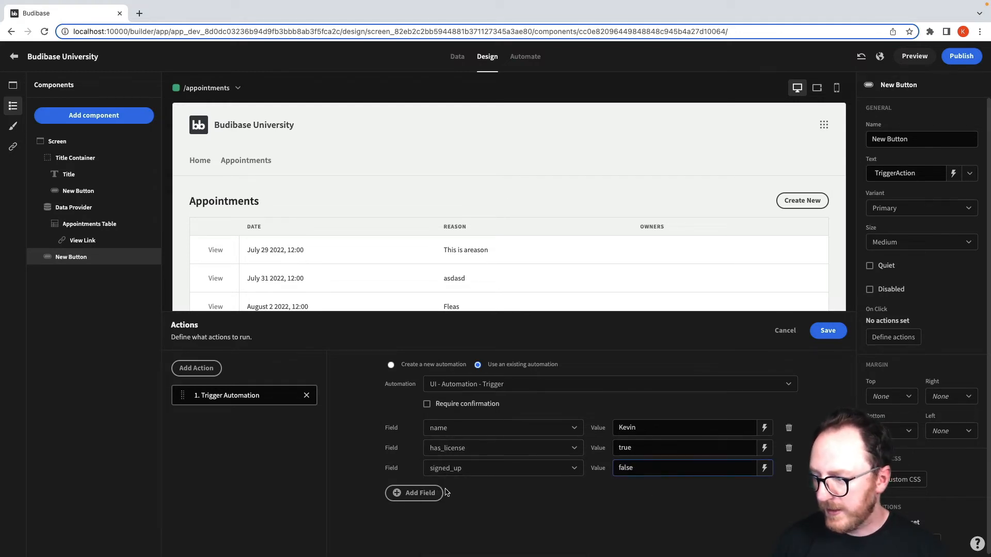
click(414, 494)
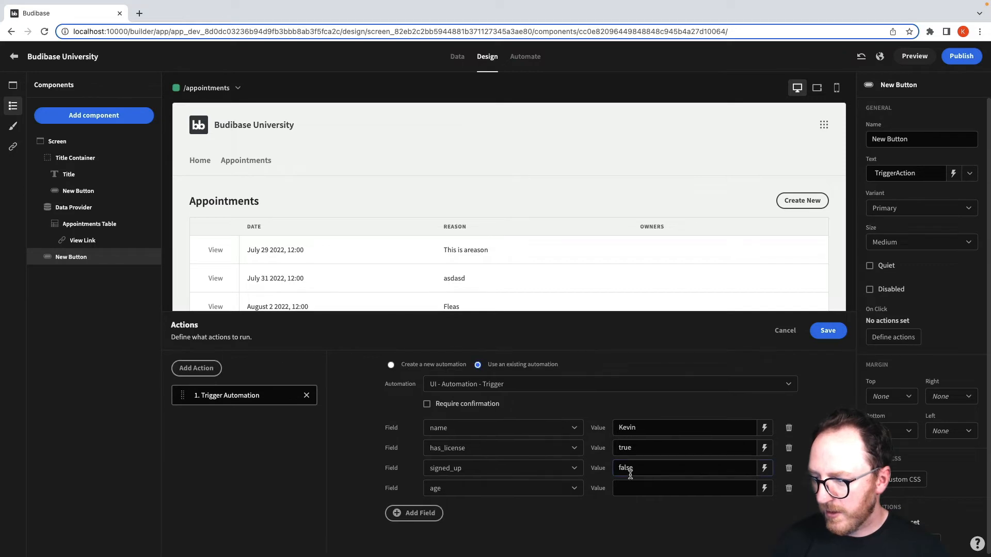
text(107)
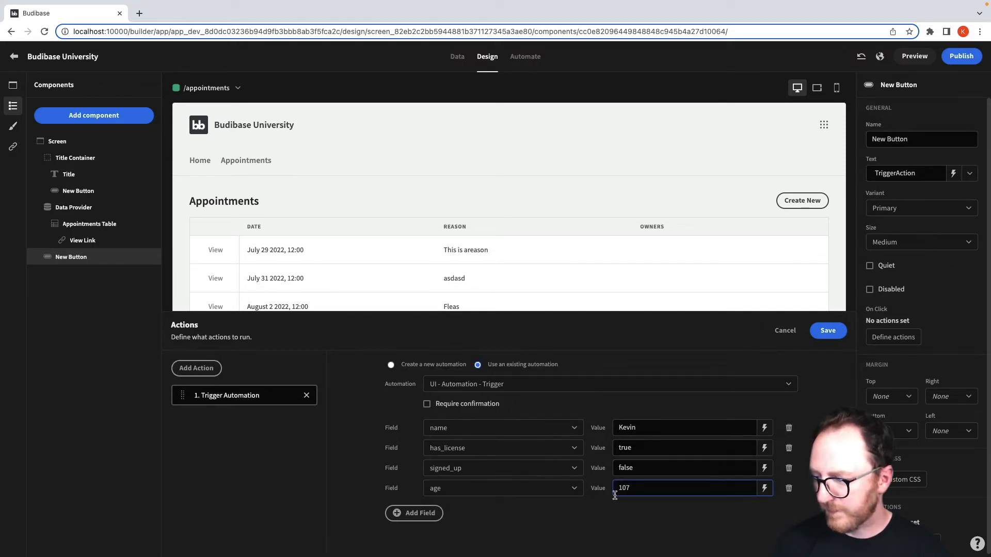
click(827, 330)
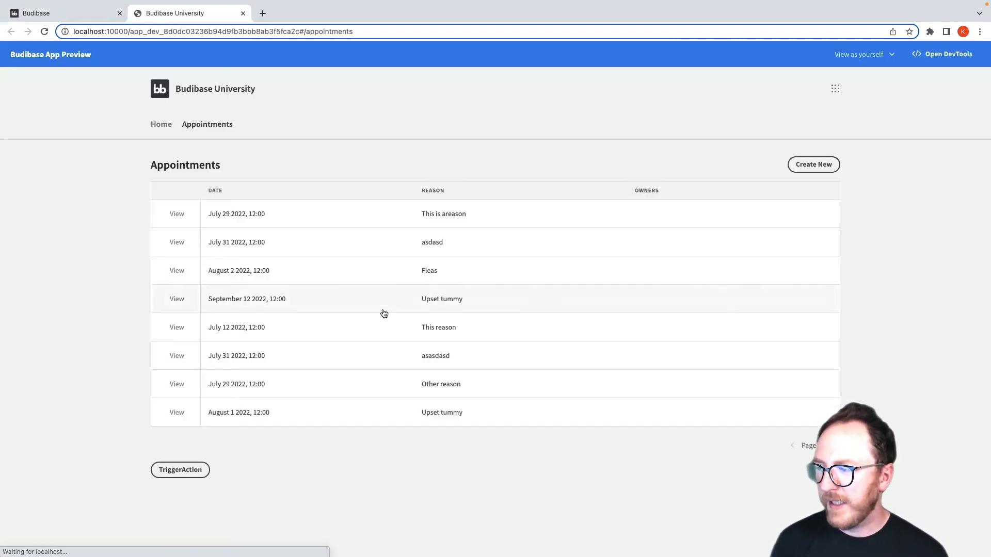
mouse_move(172, 449)
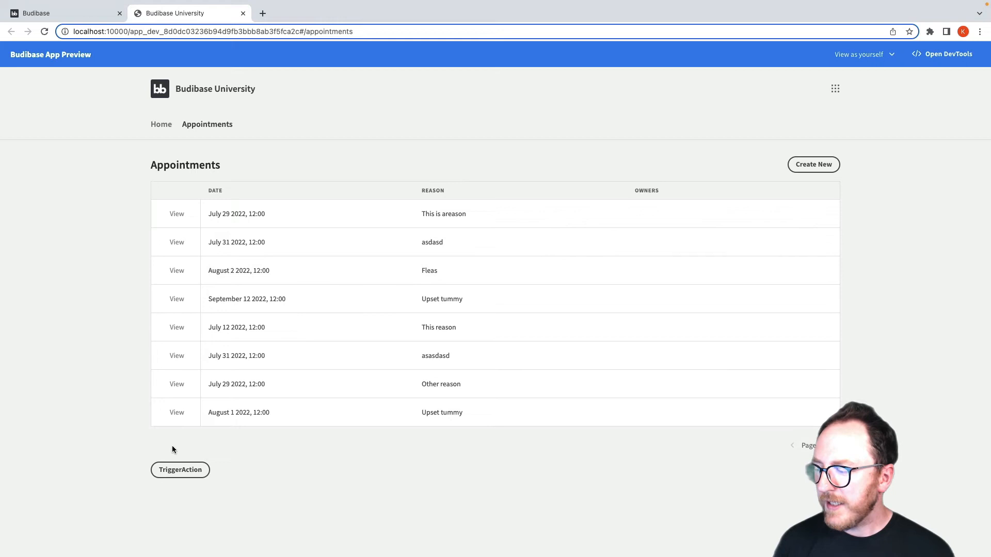
Step: Try the TriggerAction button in the preview and start publishing to production
click(180, 469)
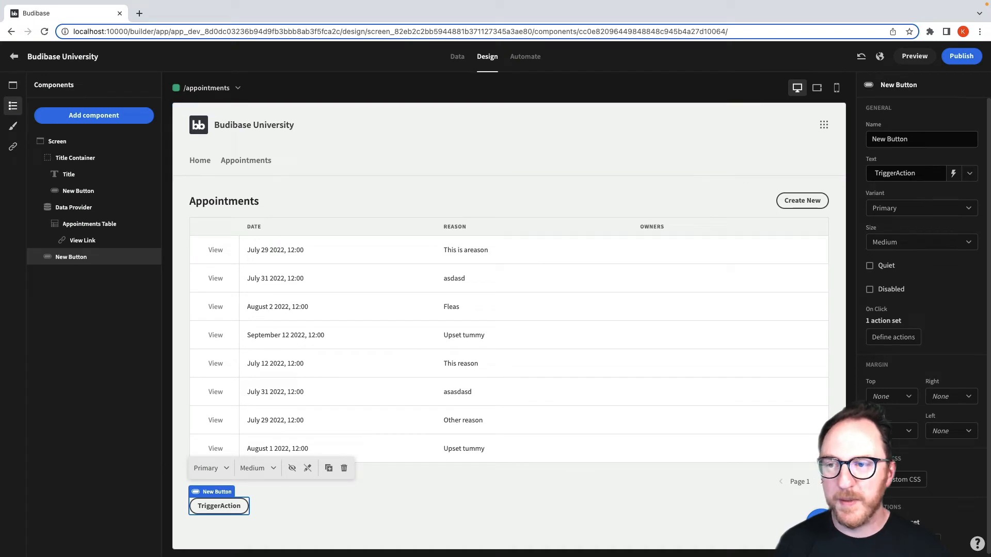
click(960, 56)
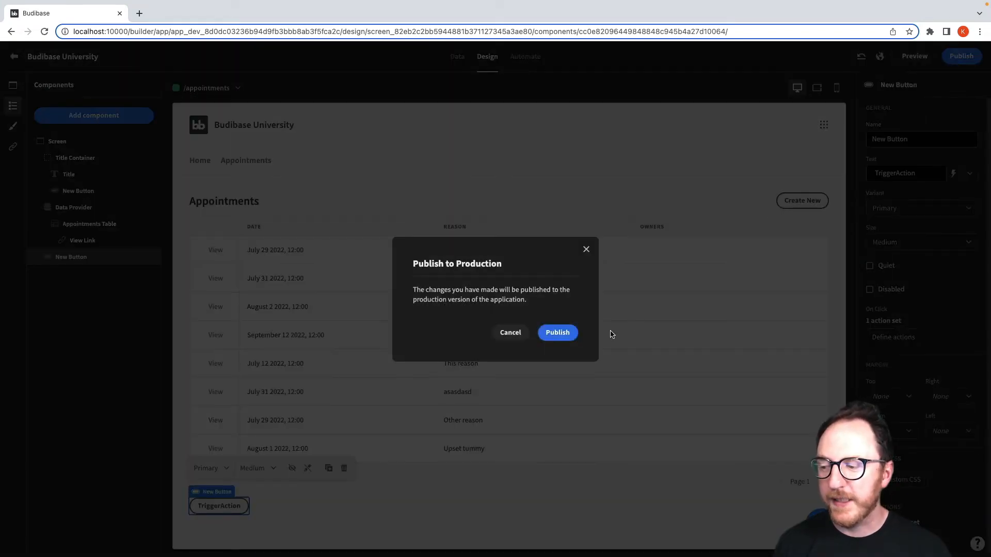
Step: Confirm publishing, run the automation from the live TriggerAction button, and return to the builder
click(556, 332)
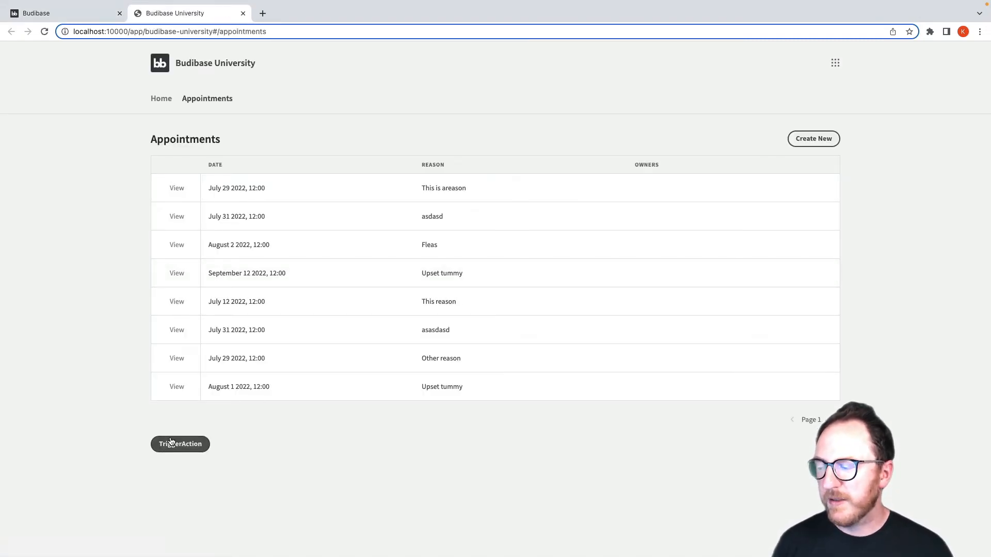
click(180, 444)
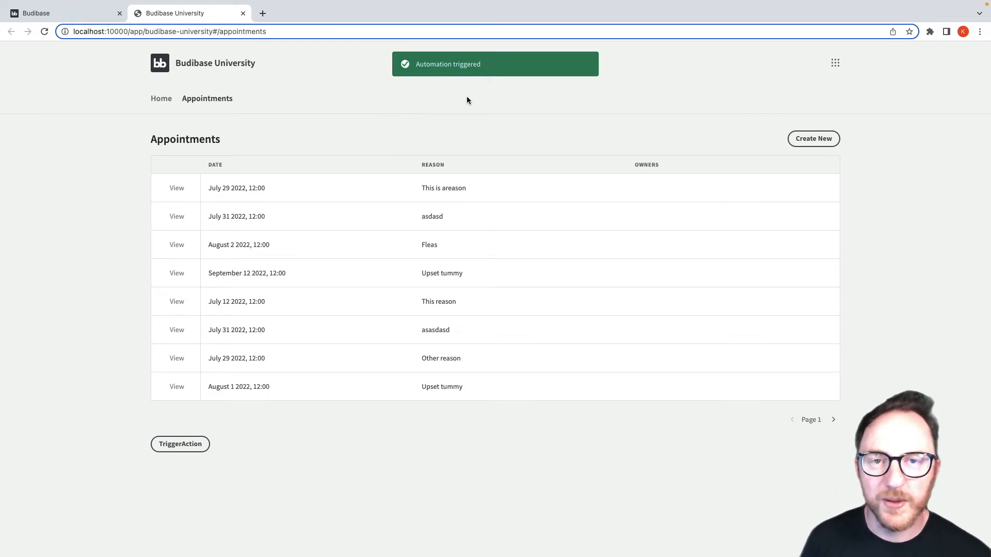
click(63, 12)
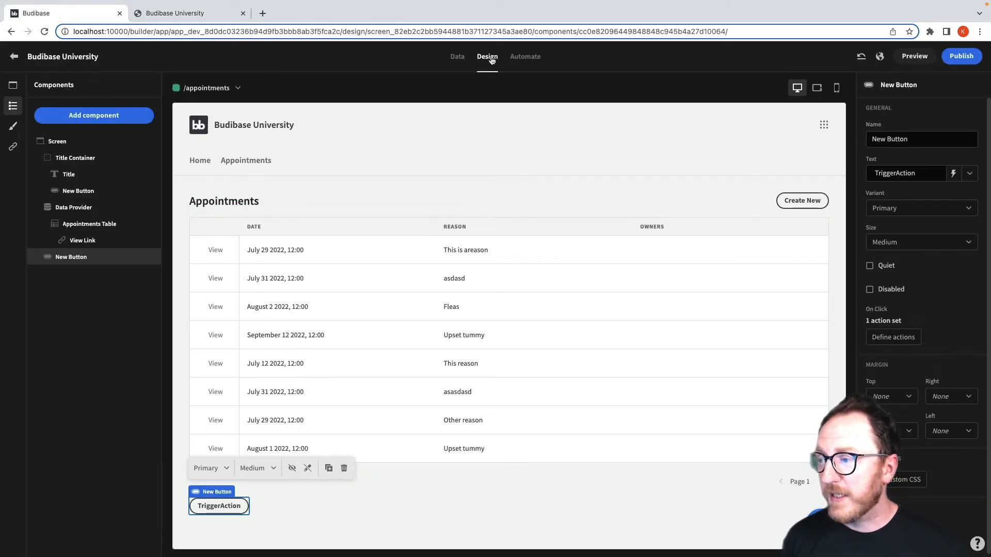
Step: Leave the app editor and return to the portal's list of apps
click(526, 56)
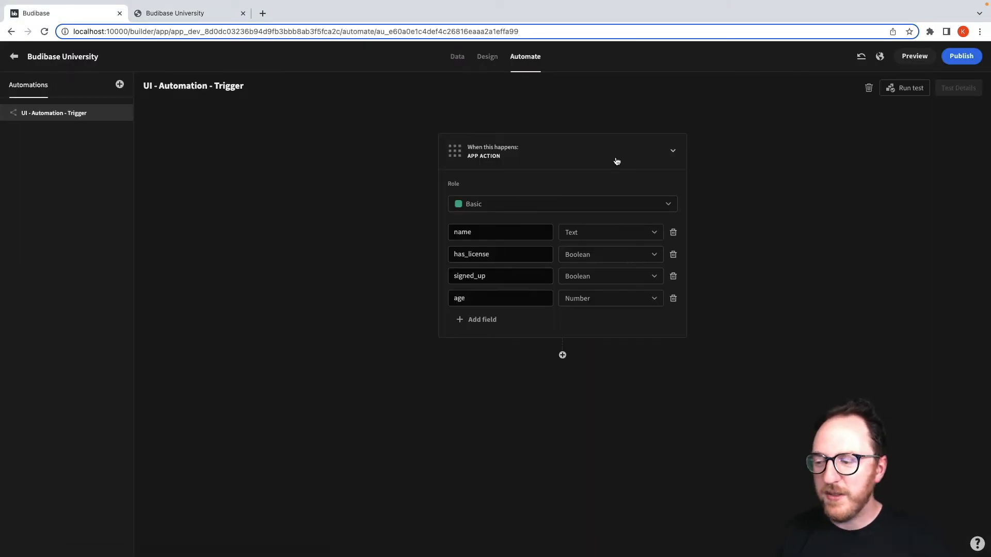
mouse_move(228, 307)
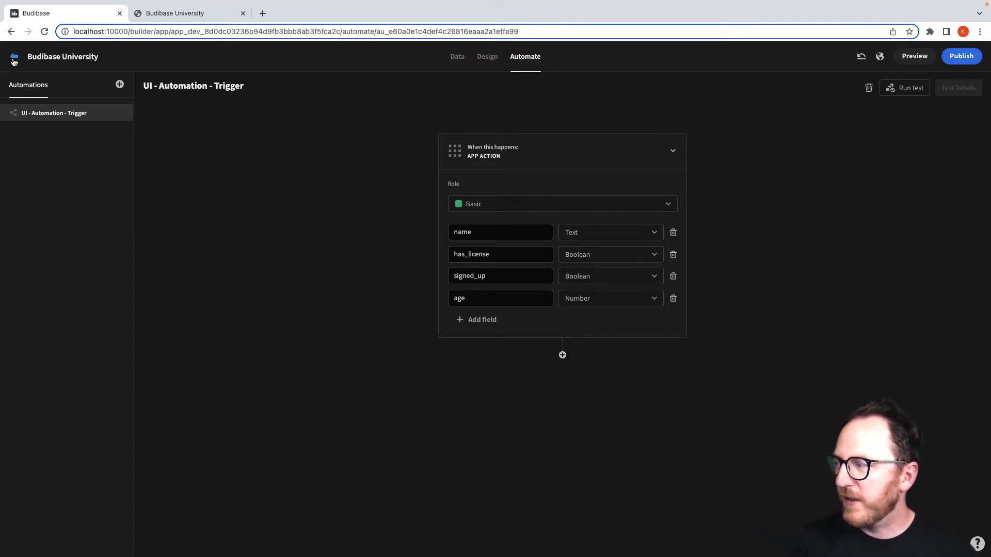
click(12, 57)
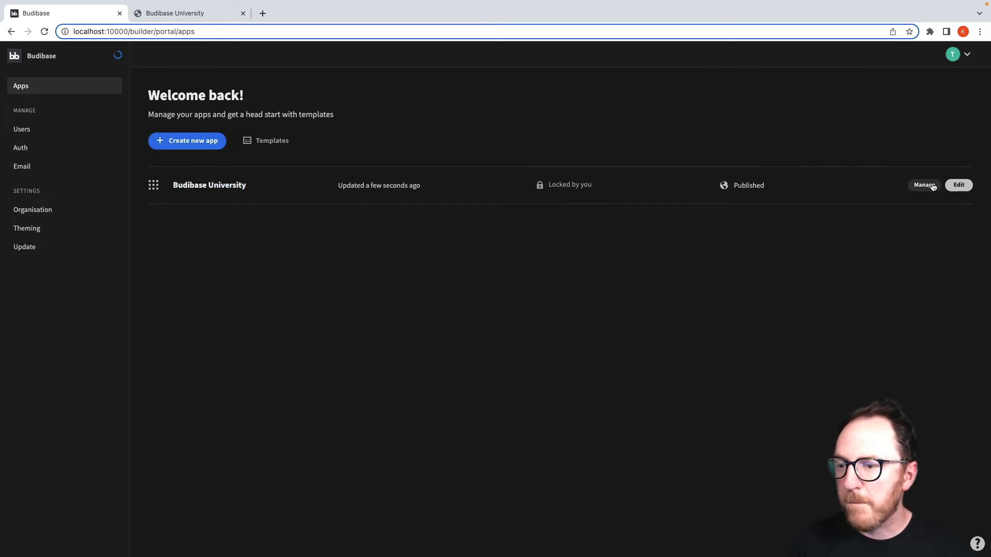
click(923, 185)
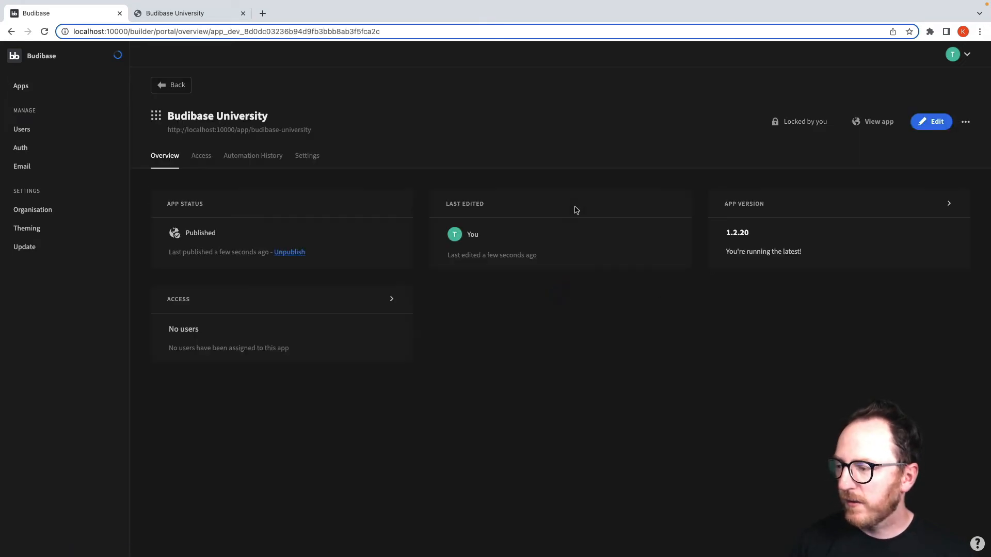
click(252, 156)
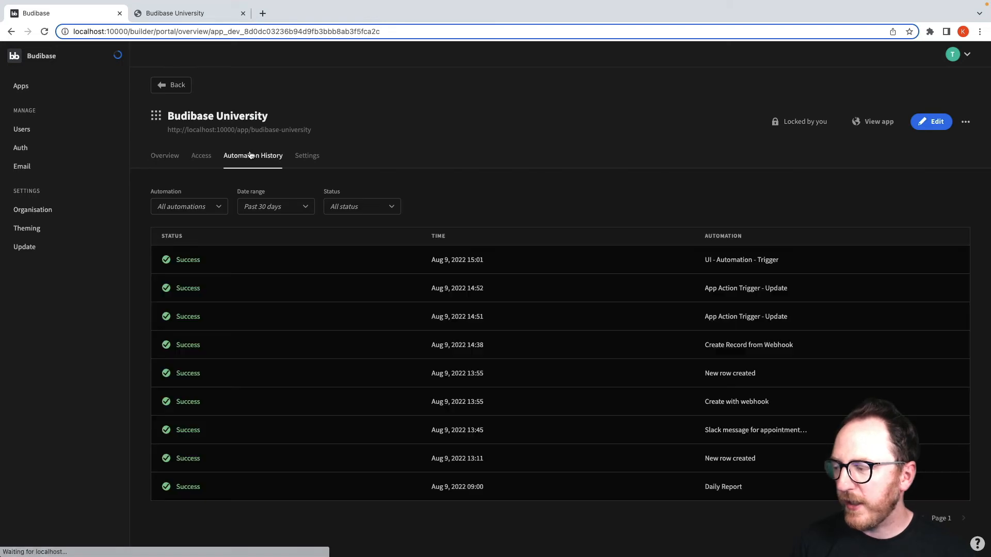
mouse_move(708, 263)
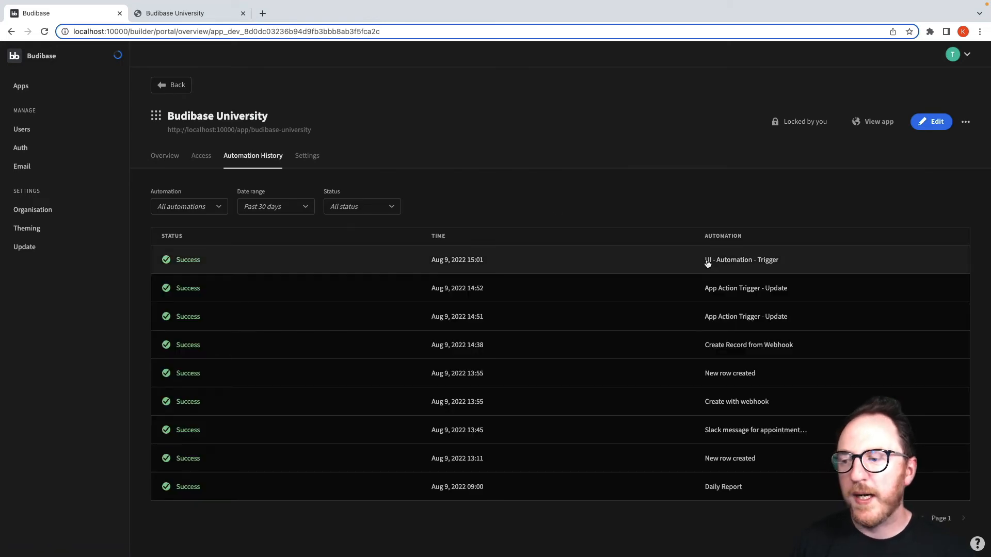
mouse_move(505, 262)
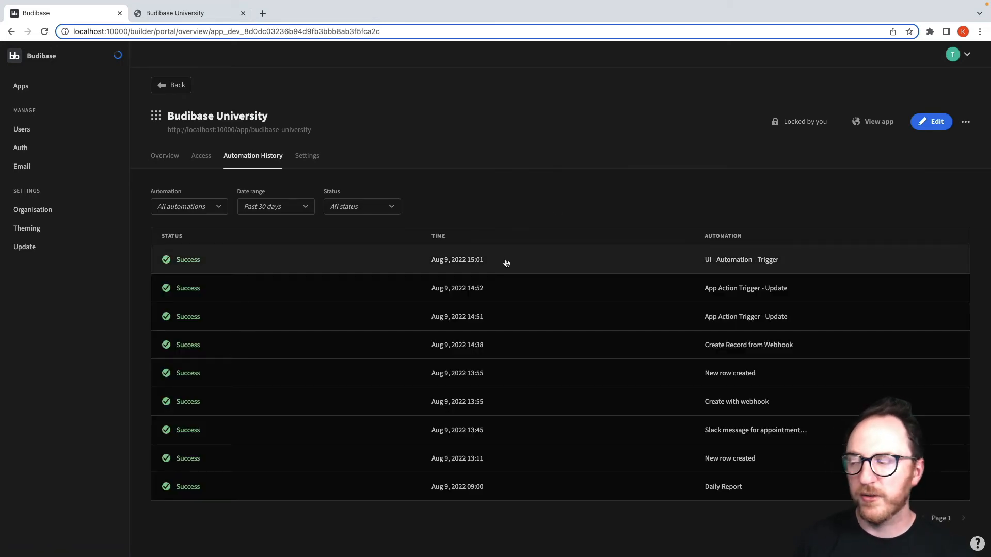
mouse_move(170, 85)
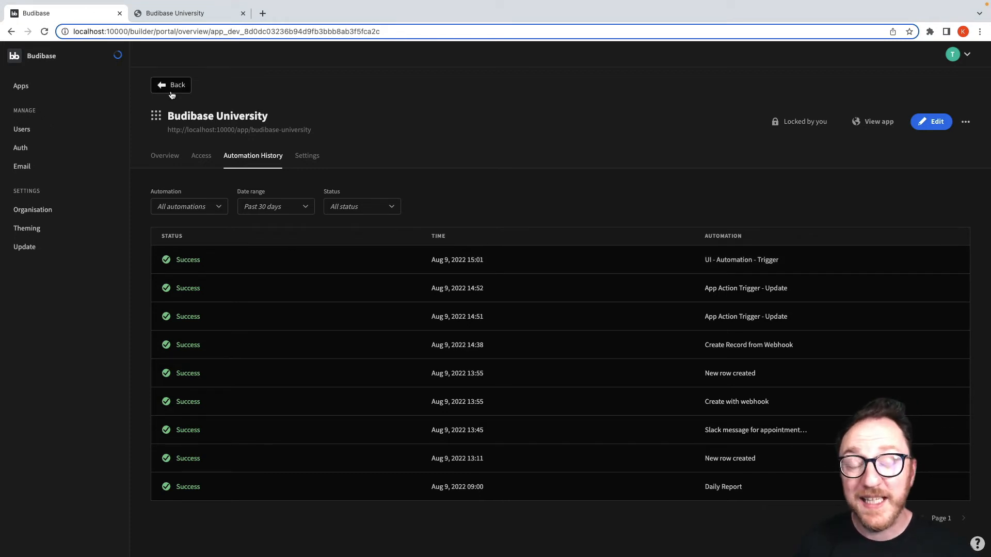
click(171, 85)
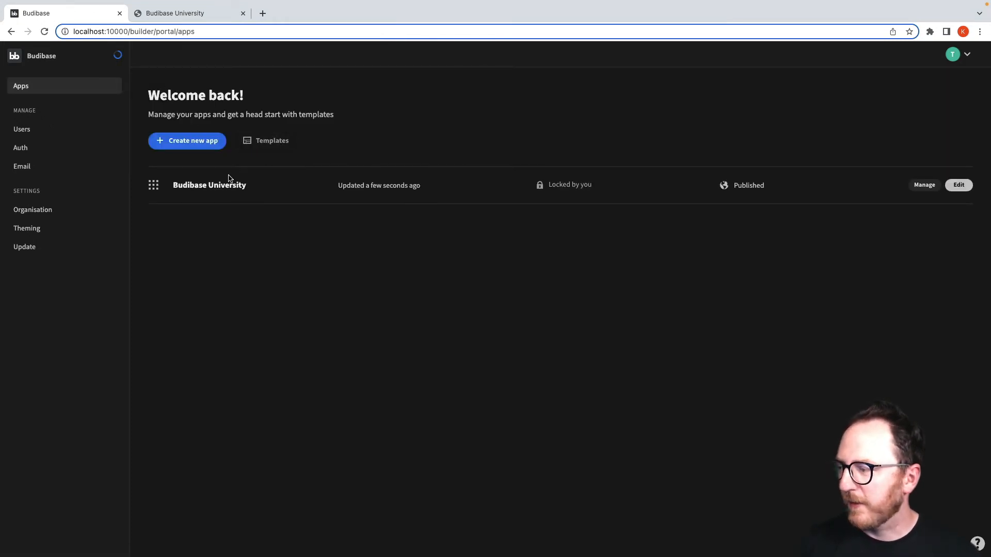
Step: Open Budibase University for editing and go to its automations
click(957, 185)
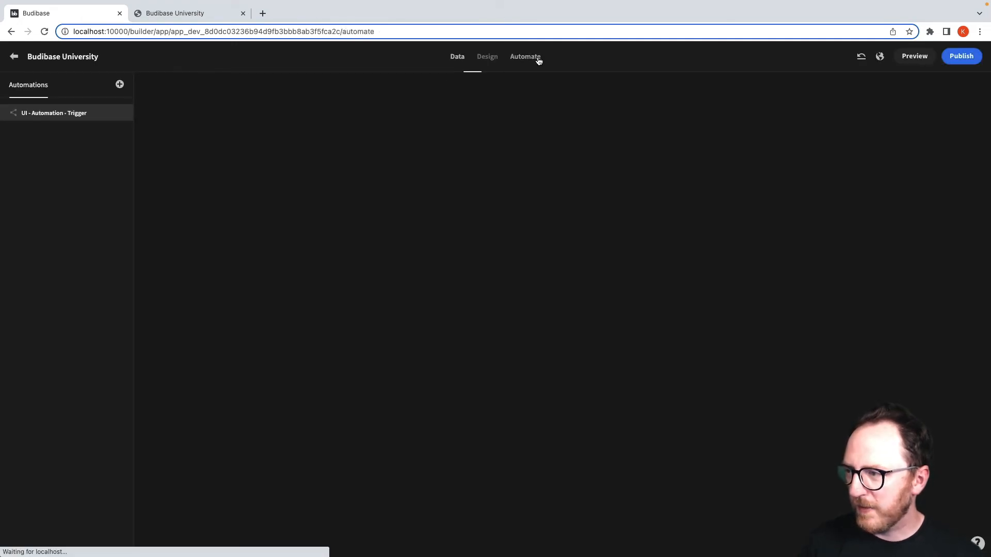
click(54, 112)
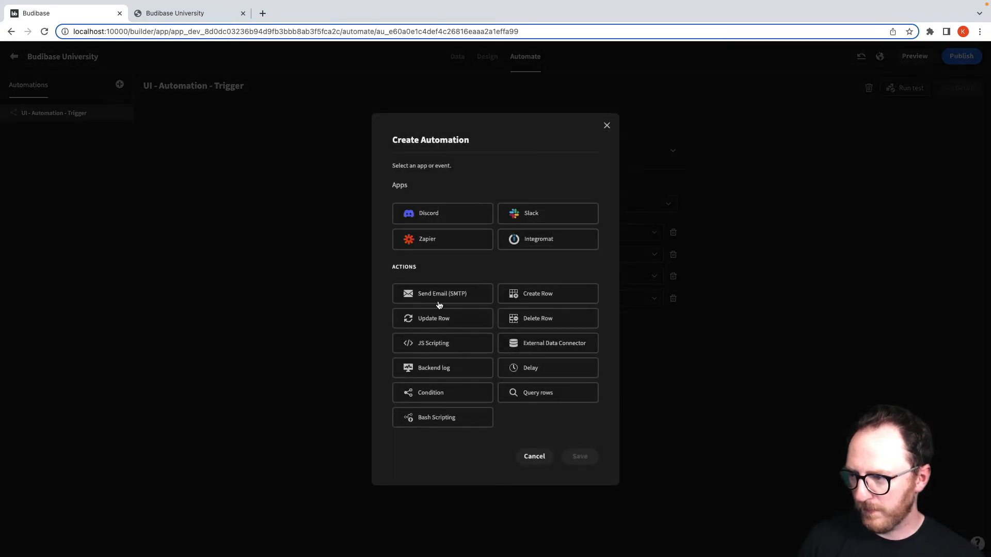
Step: Add a Send Email (SMTP) step to test@t from kevincunningham.co with body bound to {{ trigger.fields }}
click(441, 294)
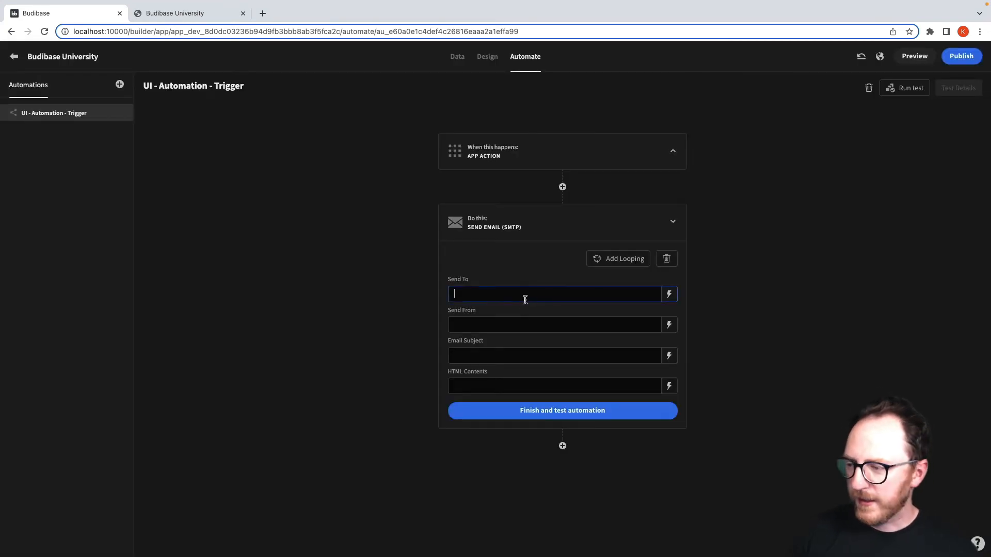
text(test@t)
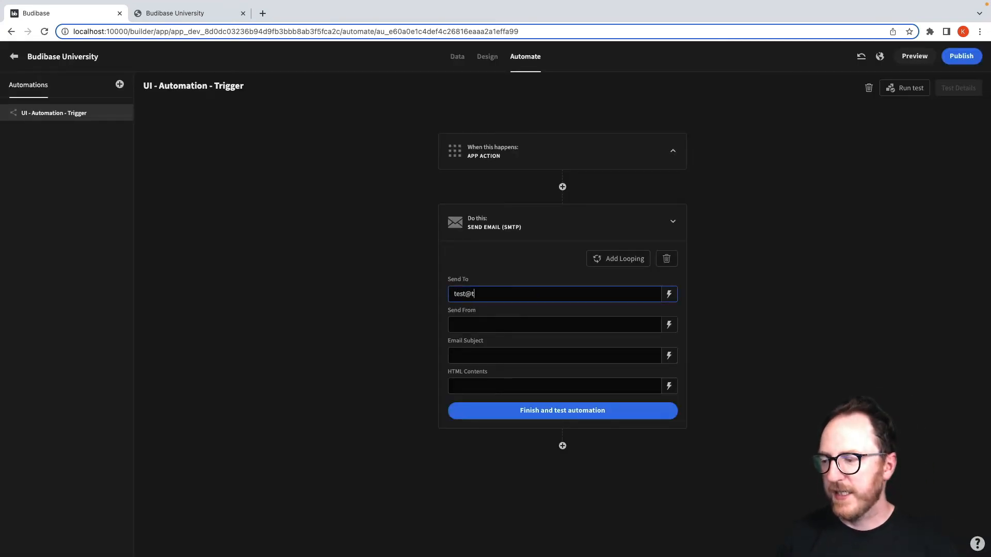
text(kevincunningham.co.uk)
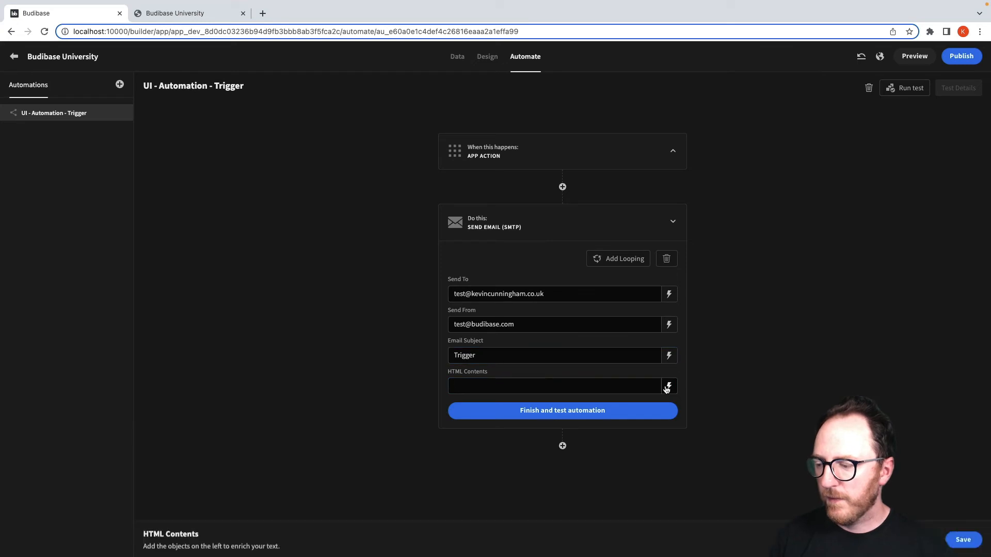
click(668, 386)
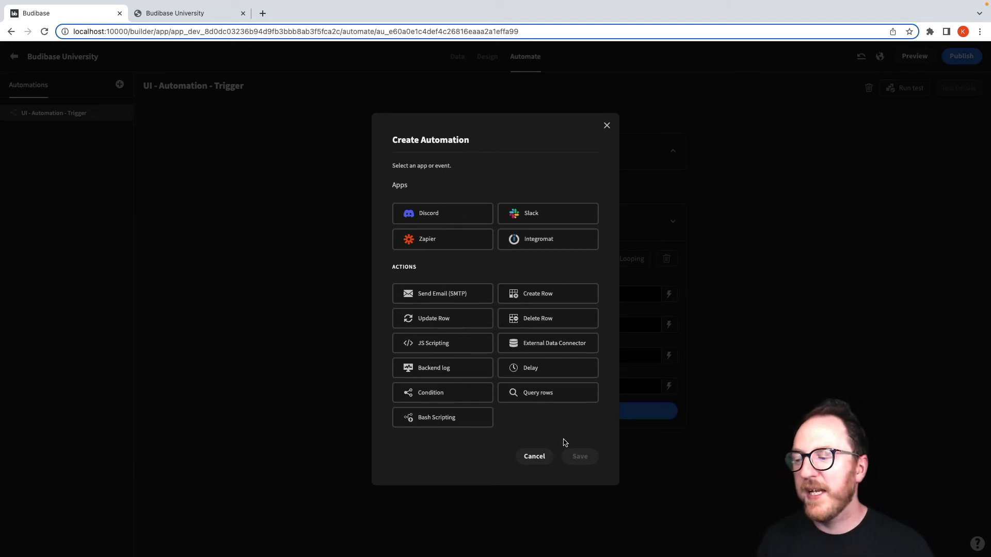
click(442, 293)
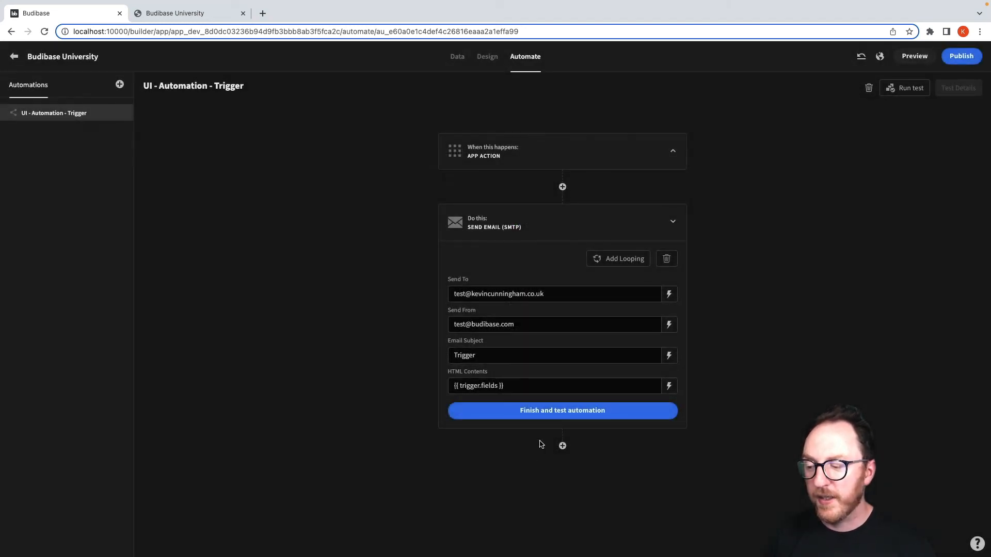
click(961, 55)
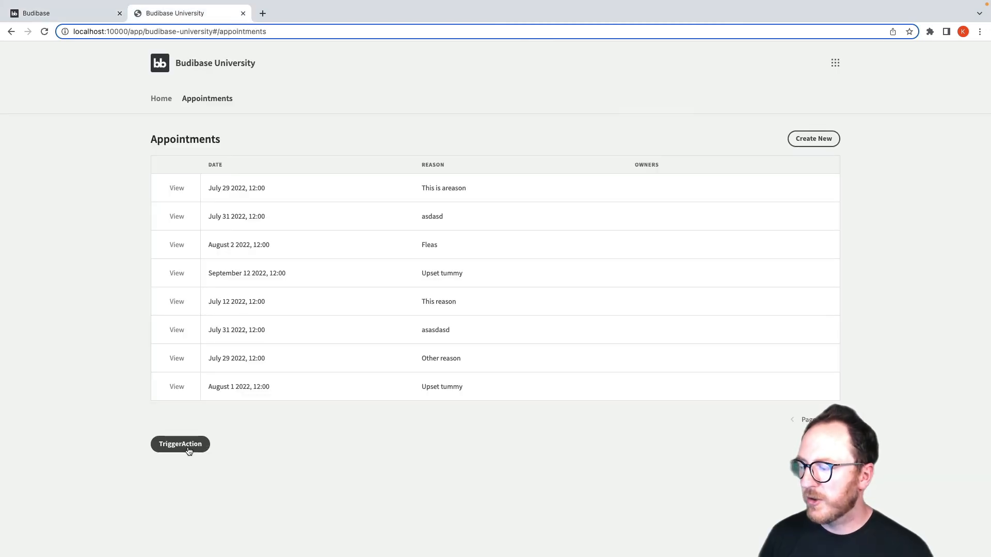
Step: Fire the automation via the app's TriggerAction button, then return to the builder
click(180, 444)
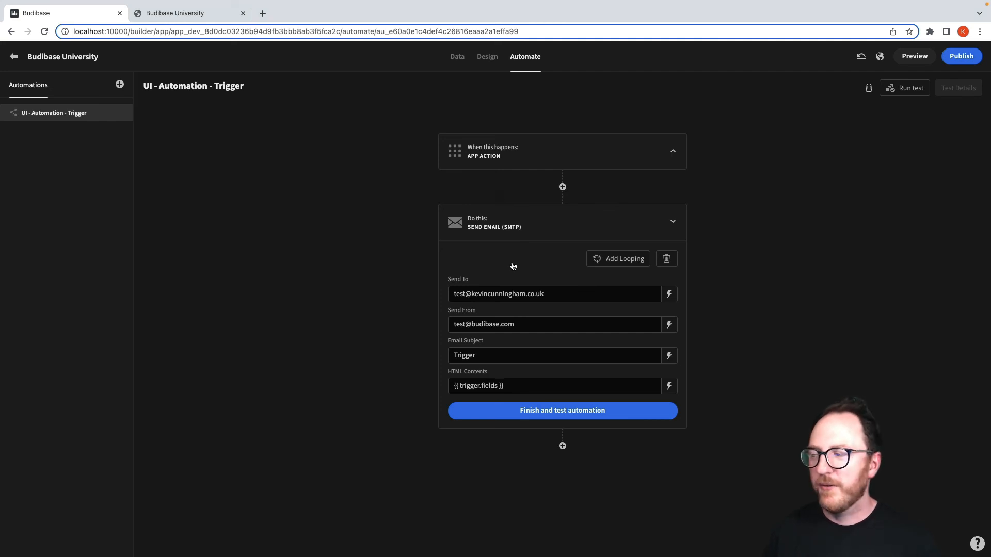
mouse_move(128, 119)
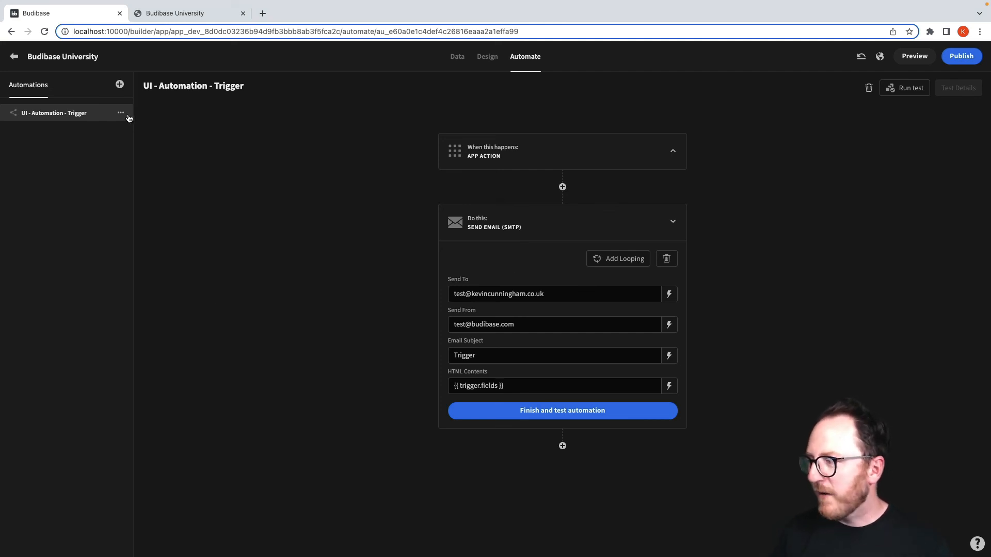
Step: Delete the 'UI - Automation - Trigger' automation via its sidebar menu and confirm
click(121, 113)
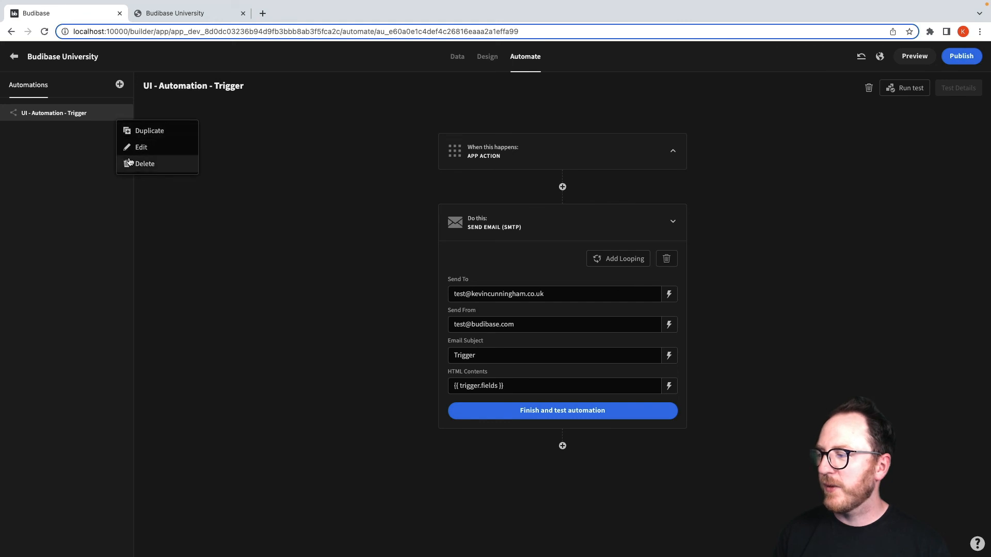
click(145, 163)
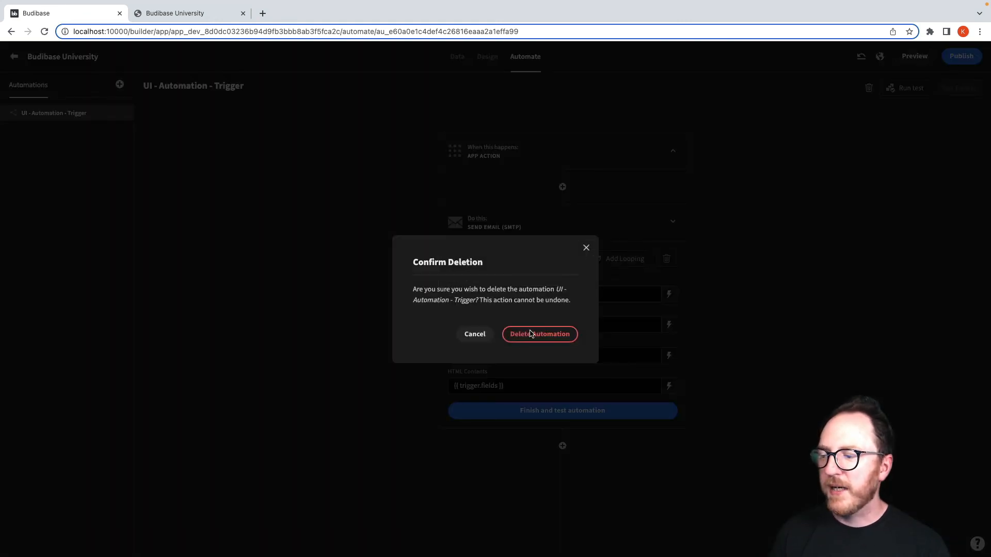
click(540, 333)
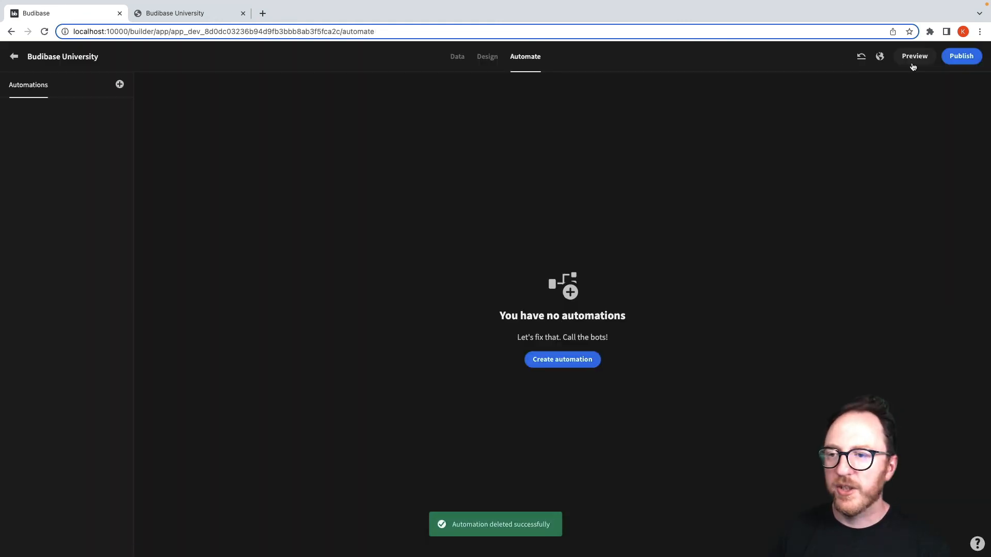